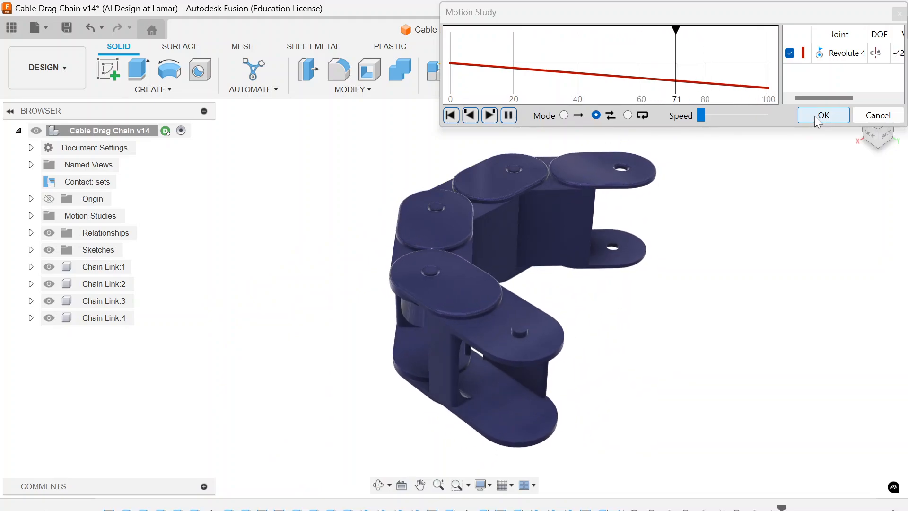
Play the chain's revolute-joint animation in ping-pong mode, then close the Motion Study with OK
{"action": "left_click", "coordinate": [451, 115]}
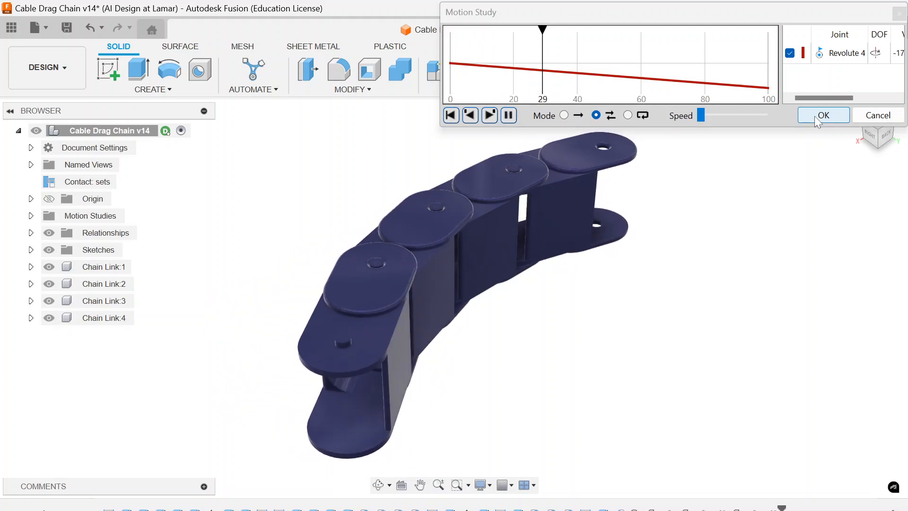
{"action": "left_click", "coordinate": [490, 114]}
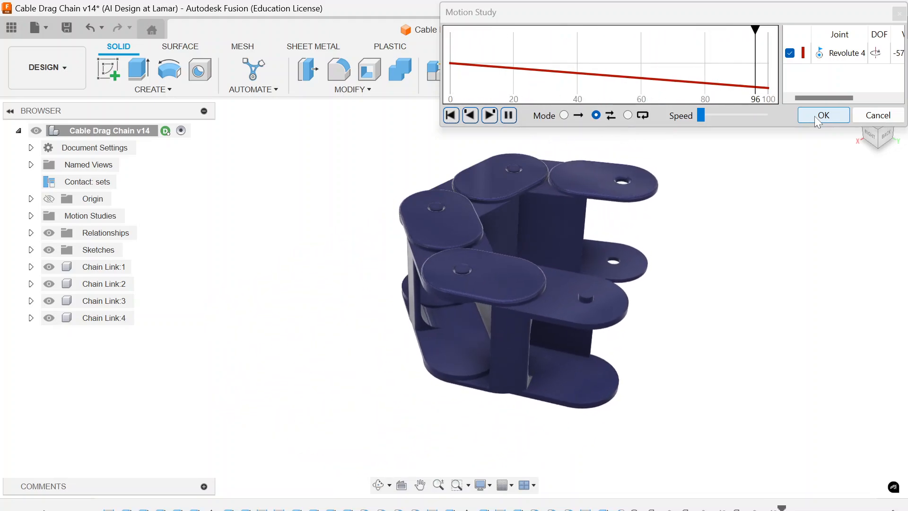
{"action": "left_click", "coordinate": [470, 115]}
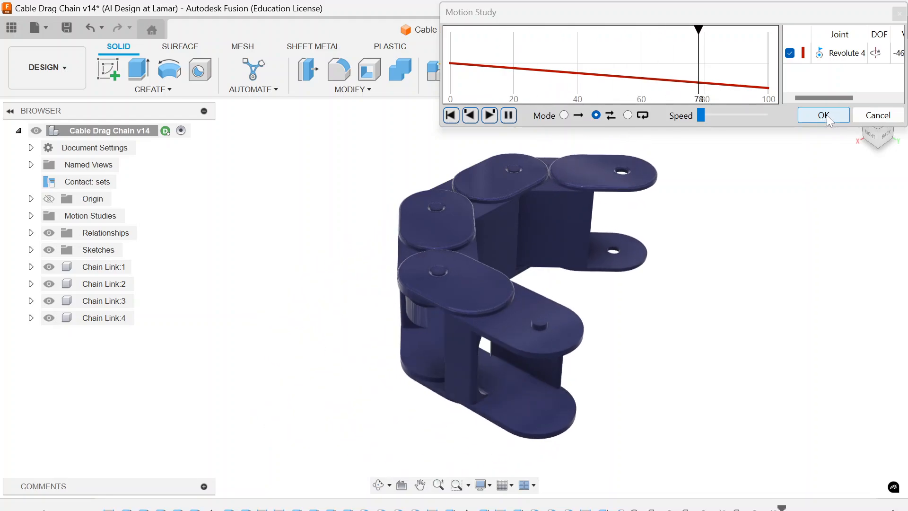
{"action": "left_click", "coordinate": [824, 115]}
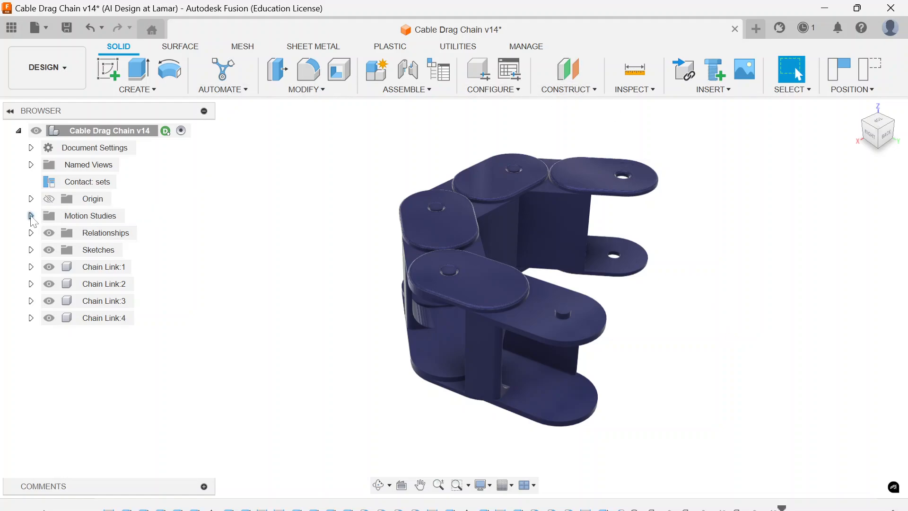
Edit MotionStudy-5, set its playback mode to ping-pong and confirm with OK
{"action": "left_click", "coordinate": [31, 216]}
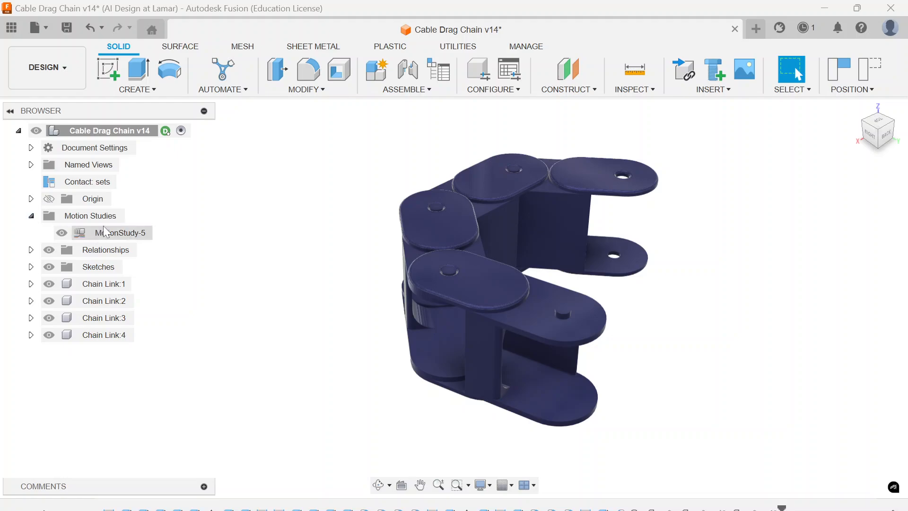
{"action": "right_click", "coordinate": [118, 232]}
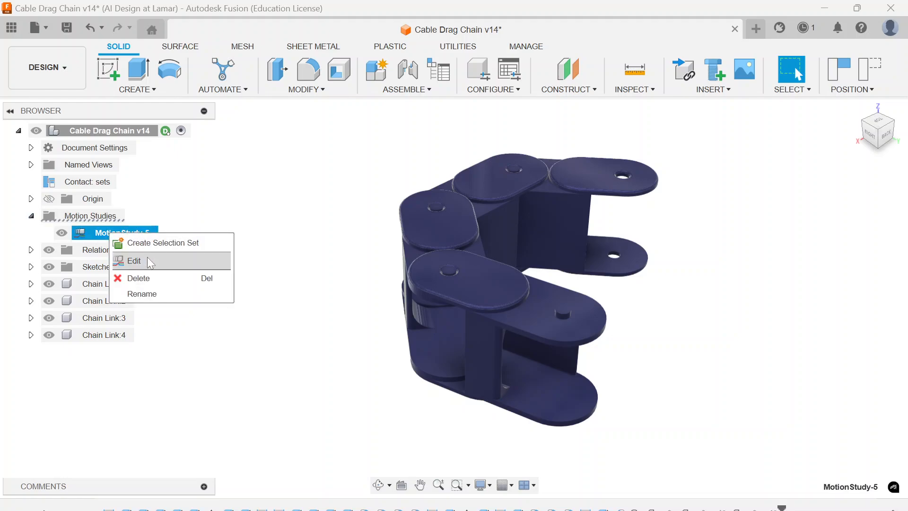
{"action": "left_click", "coordinate": [134, 261]}
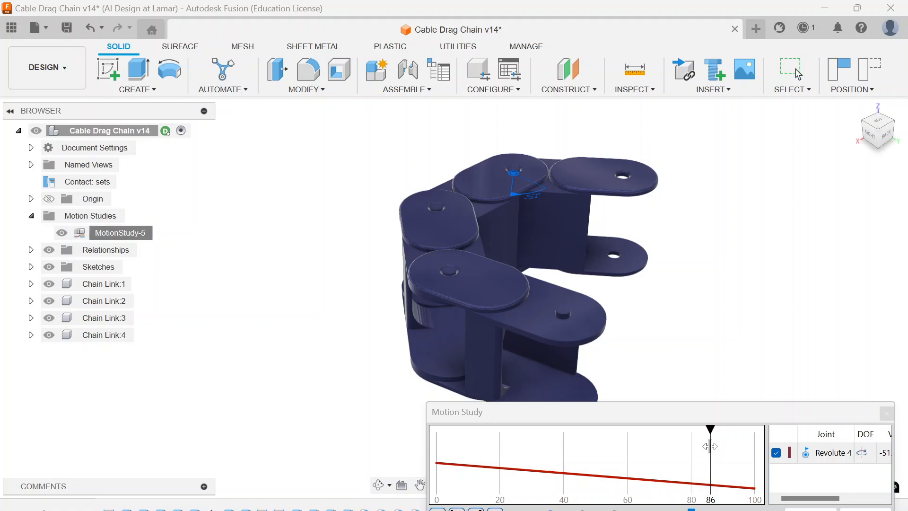
{"action": "left_click_drag", "start_coordinate": [710, 445], "coordinate": [439, 430]}
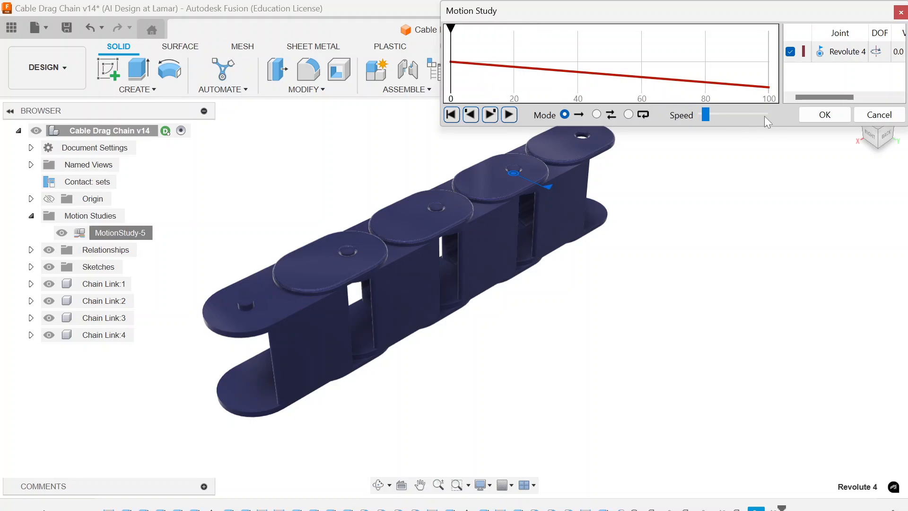
{"action": "mouse_move", "coordinate": [599, 118]}
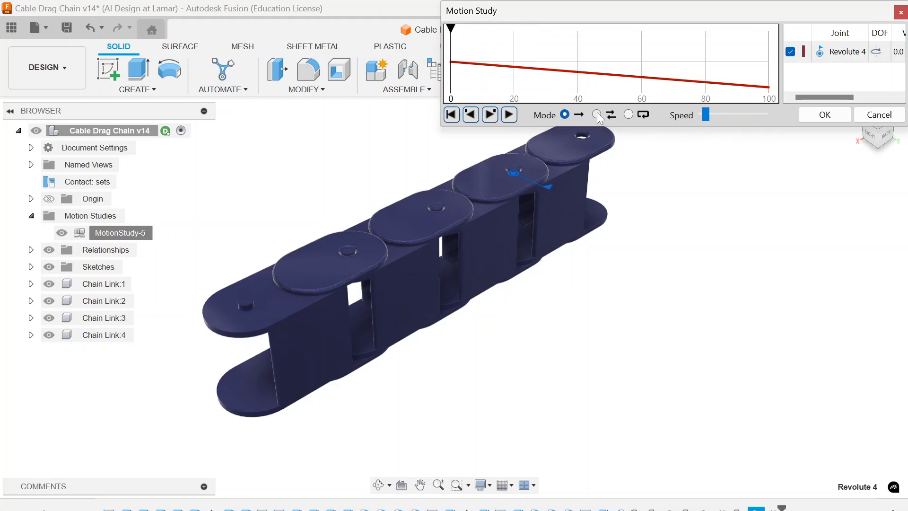
{"action": "left_click", "coordinate": [597, 114]}
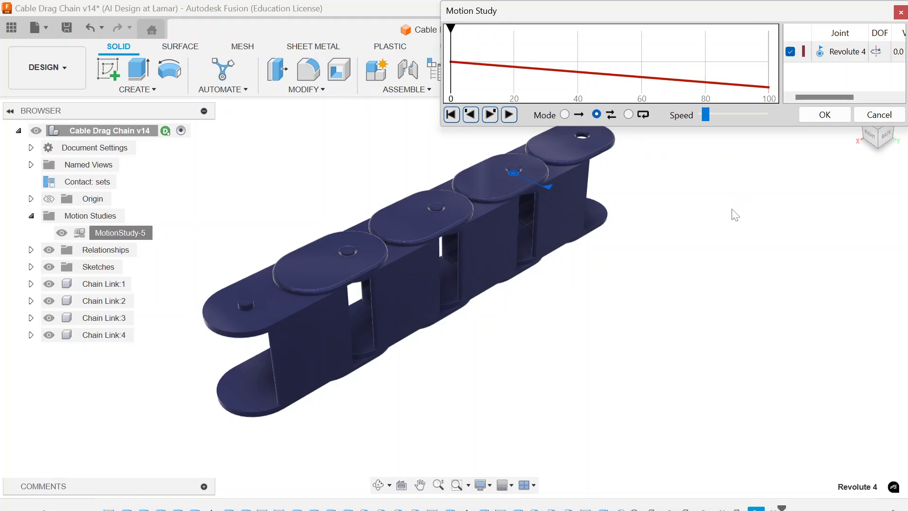
{"action": "mouse_move", "coordinate": [712, 107]}
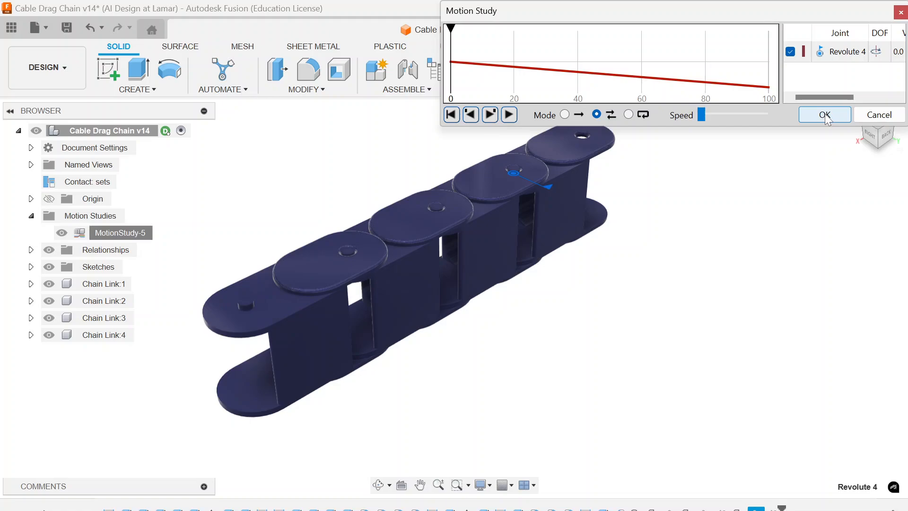
{"action": "left_click", "coordinate": [824, 114]}
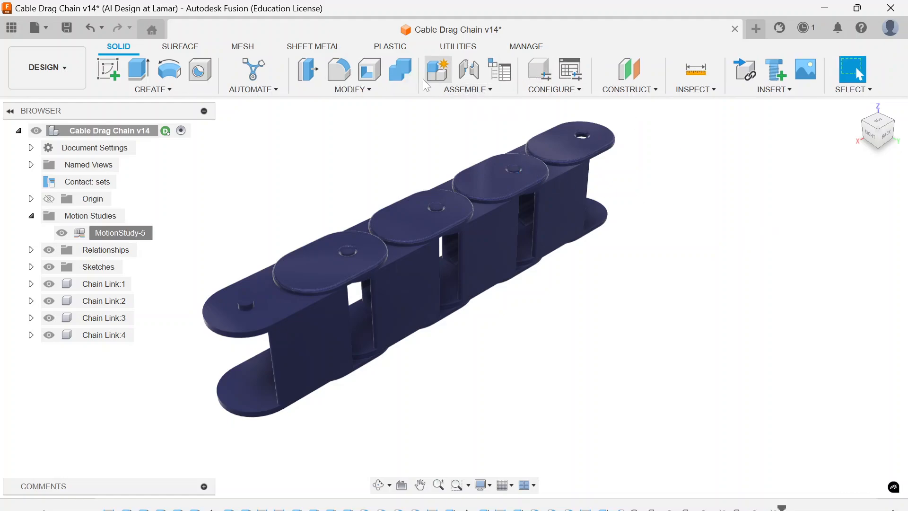
{"action": "left_click", "coordinate": [464, 89]}
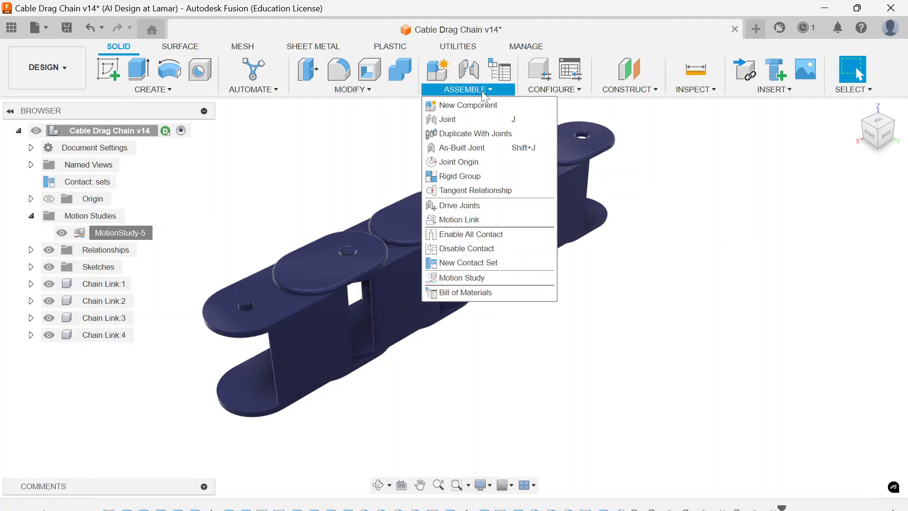
{"action": "mouse_move", "coordinate": [468, 105]}
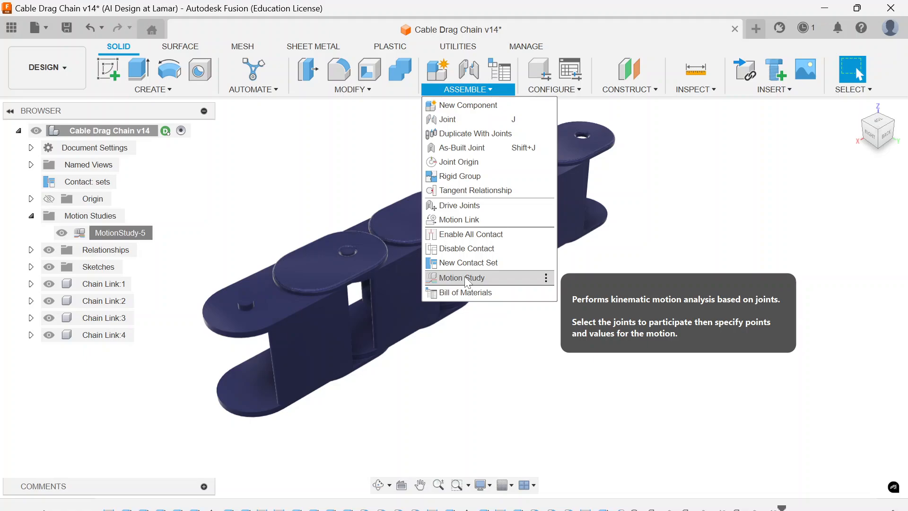
{"action": "mouse_move", "coordinate": [468, 282]}
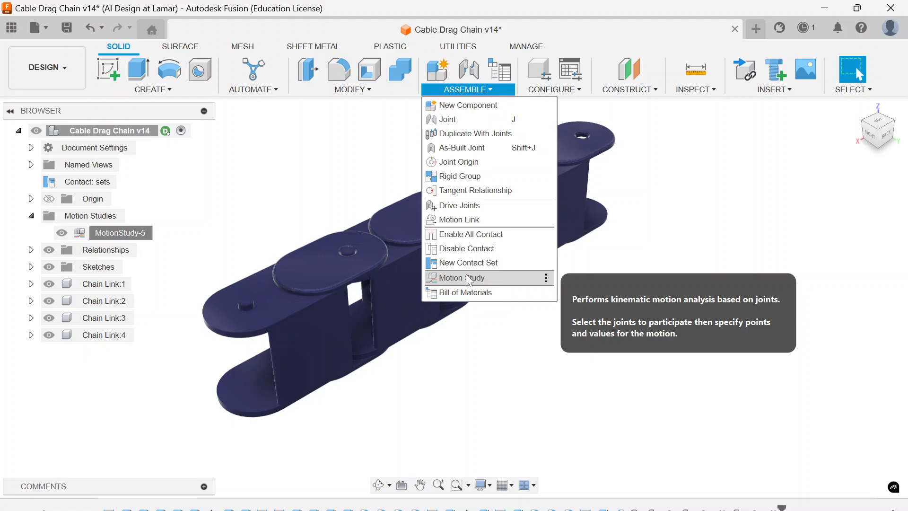
{"action": "left_click", "coordinate": [460, 219]}
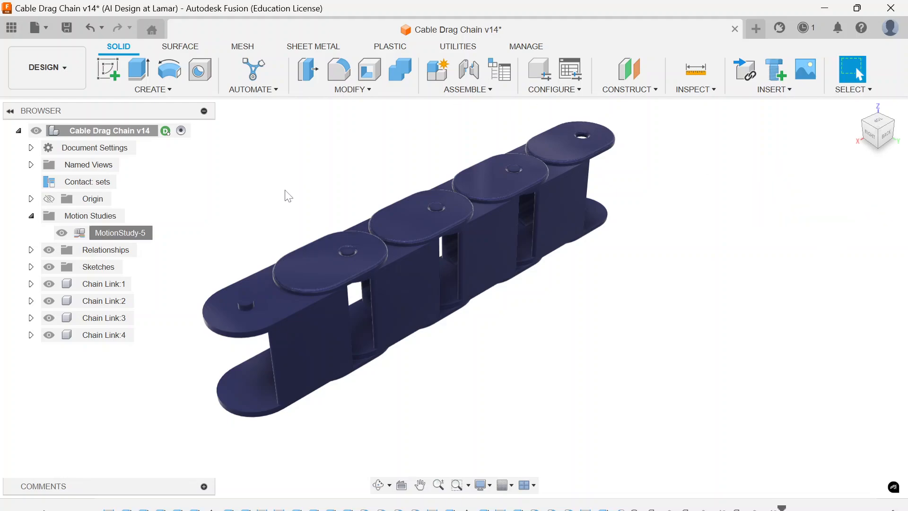
Expand Relationships > Joints, show Revolute 1's context actions and dismiss them
{"action": "left_click", "coordinate": [32, 250]}
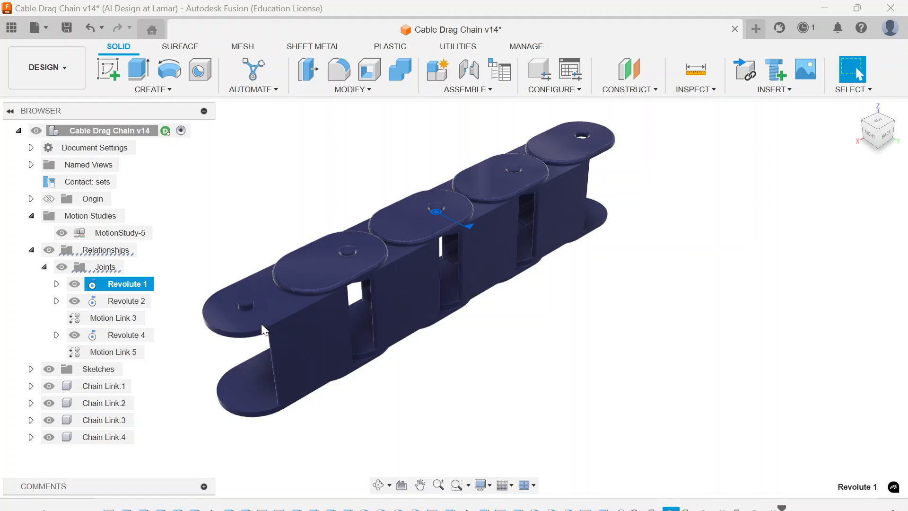
{"action": "right_click", "coordinate": [124, 283]}
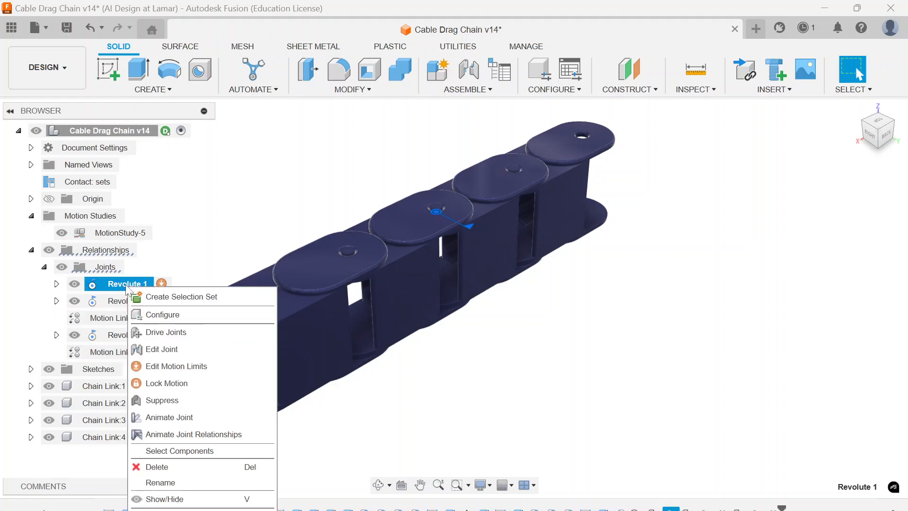
{"action": "left_click", "coordinate": [164, 355]}
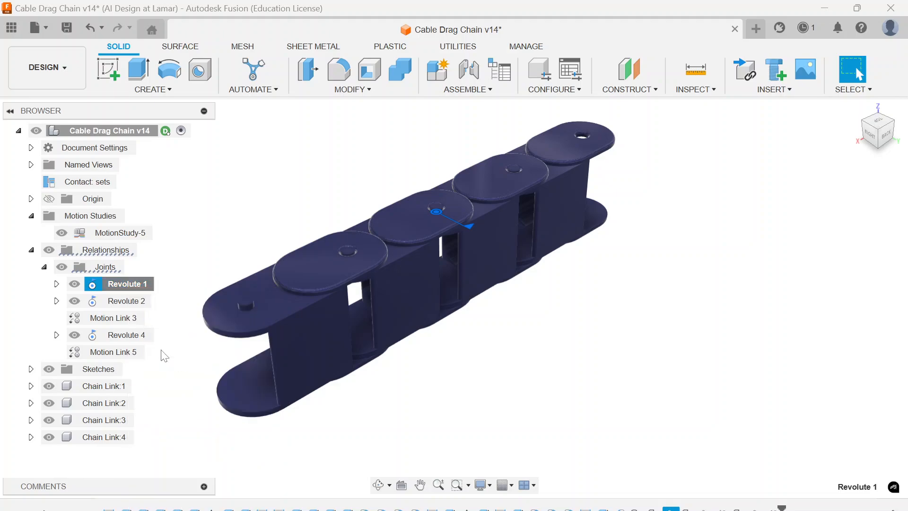
Edit Revolute 1: motion limits Minimum -90 deg, Maximum 90 deg, Rest 0 deg, confirmed with OK
{"action": "double_click", "coordinate": [127, 284]}
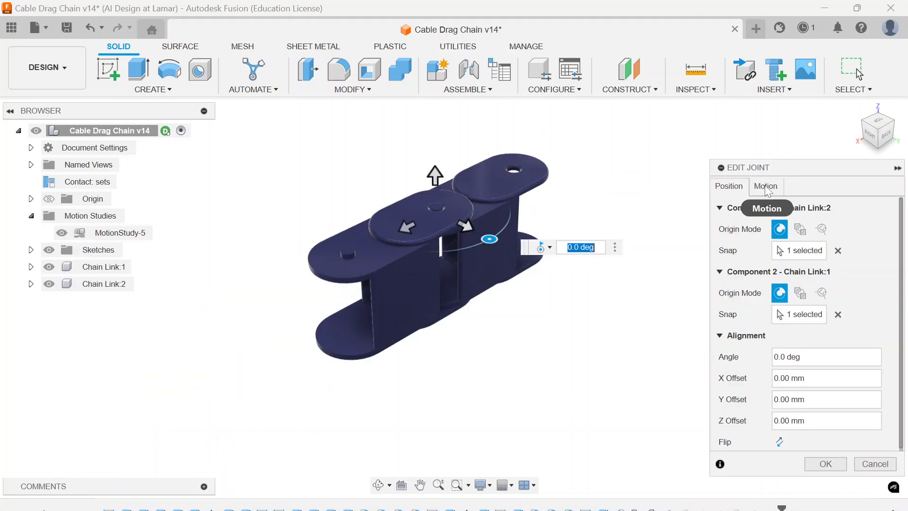
{"action": "left_click", "coordinate": [766, 186]}
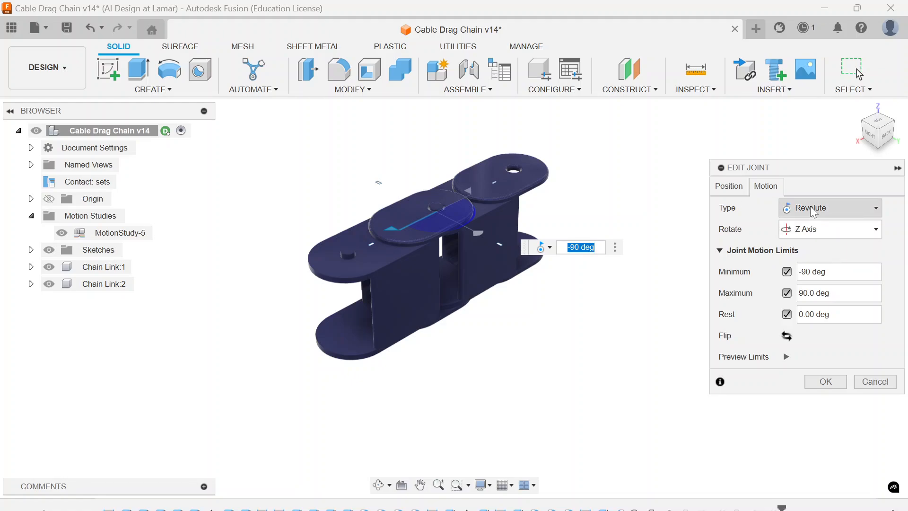
{"action": "left_click", "coordinate": [830, 208]}
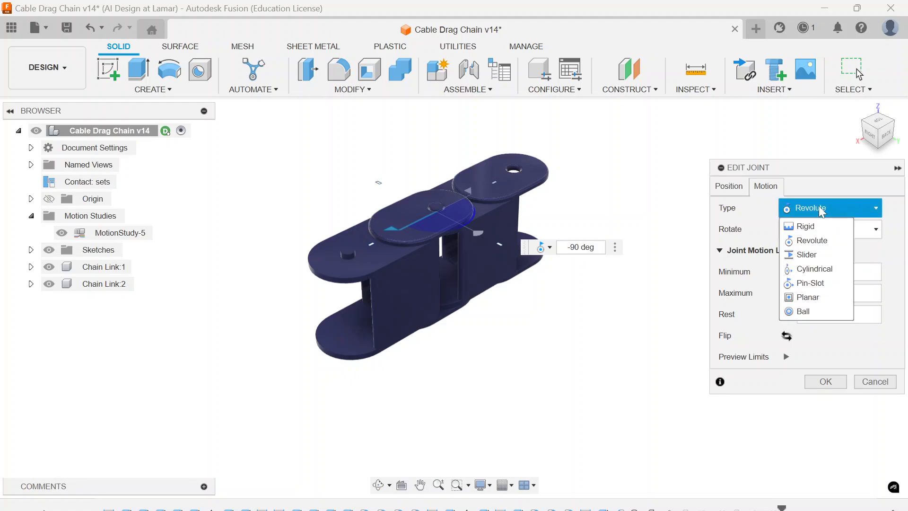
{"action": "mouse_move", "coordinate": [810, 283]}
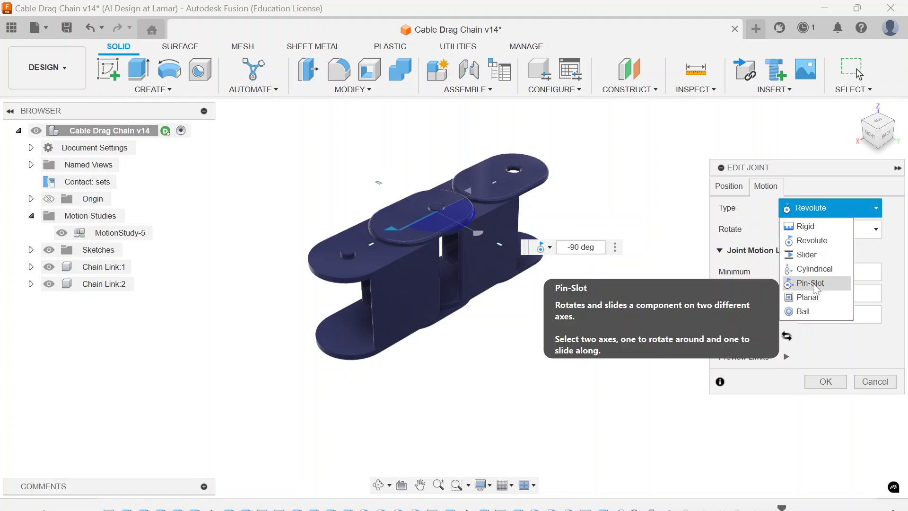
{"action": "mouse_move", "coordinate": [807, 297]}
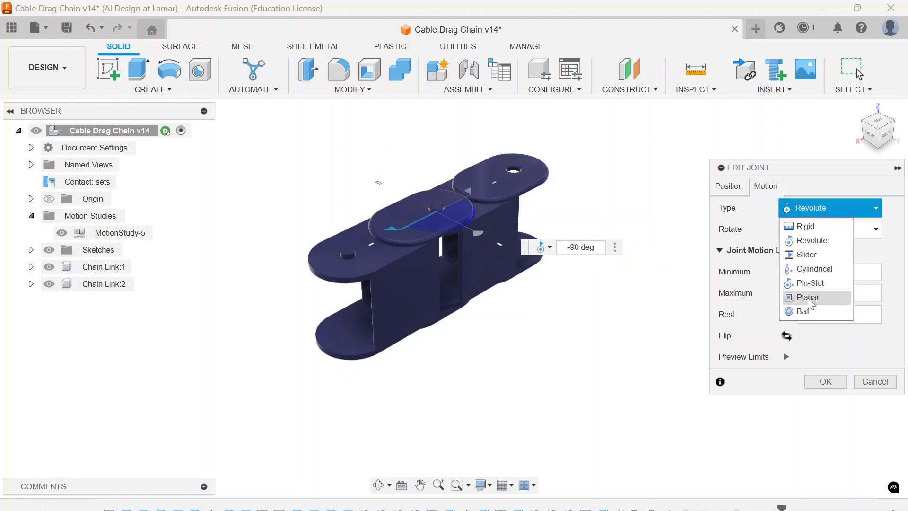
{"action": "mouse_move", "coordinate": [805, 226]}
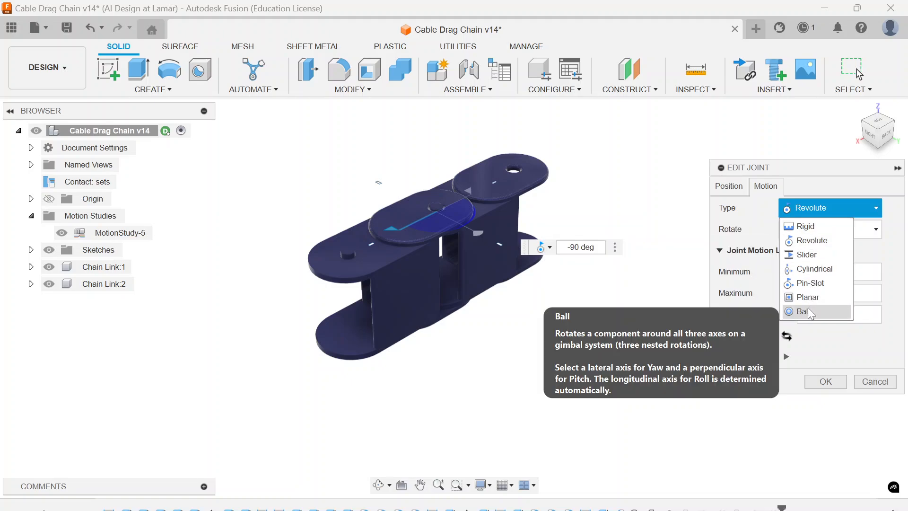
{"action": "mouse_move", "coordinate": [805, 226]}
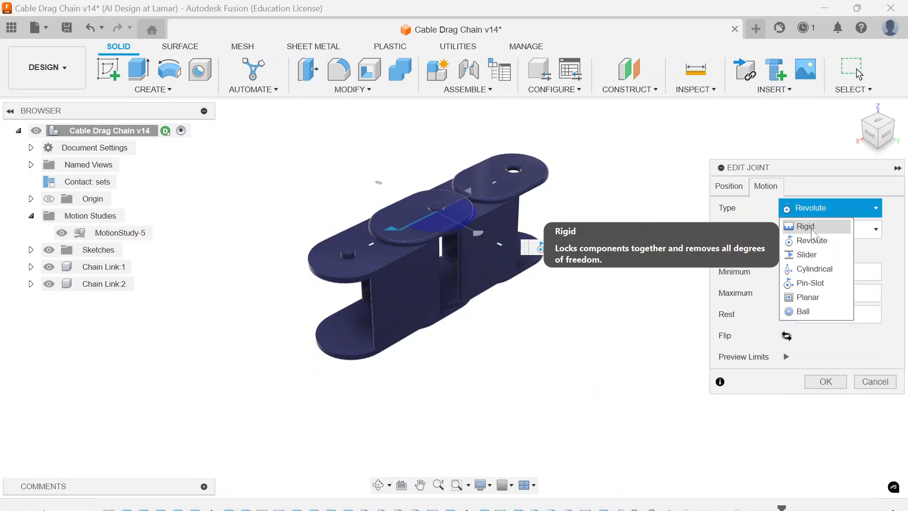
{"action": "mouse_move", "coordinate": [819, 231]}
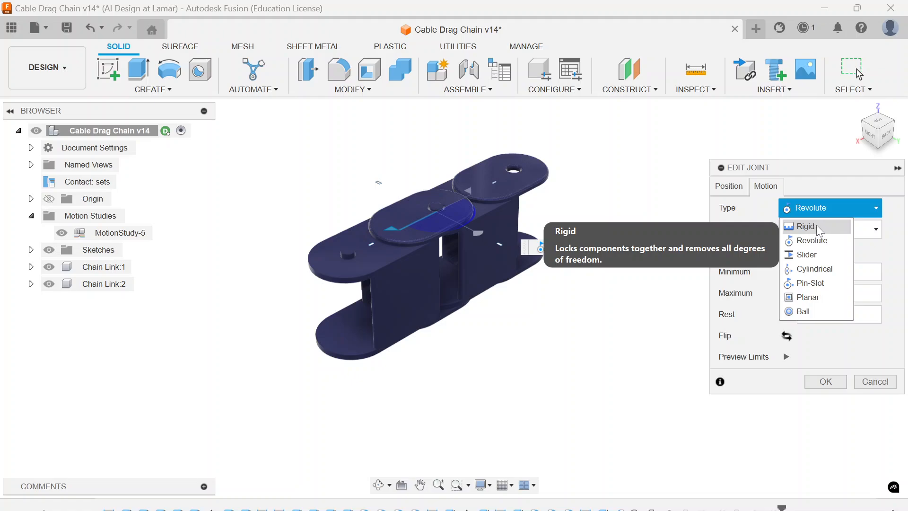
{"action": "mouse_move", "coordinate": [812, 240]}
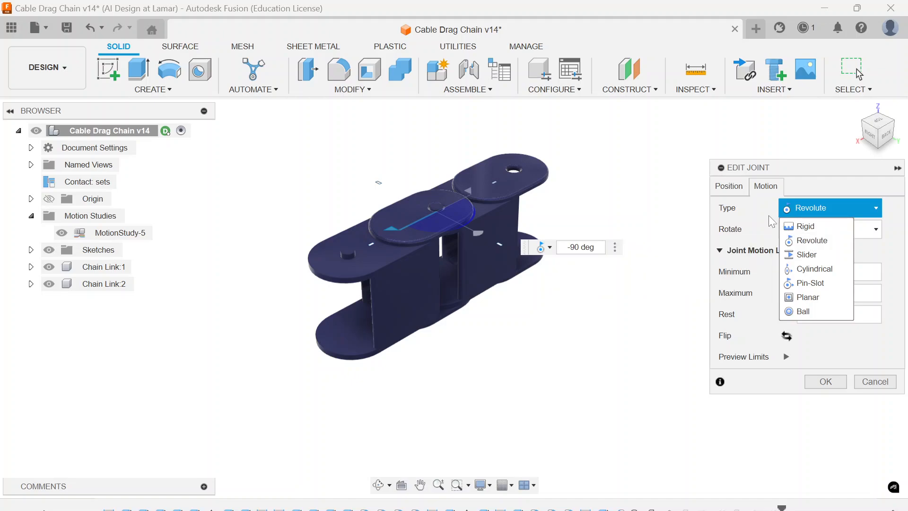
{"action": "mouse_move", "coordinate": [738, 192]}
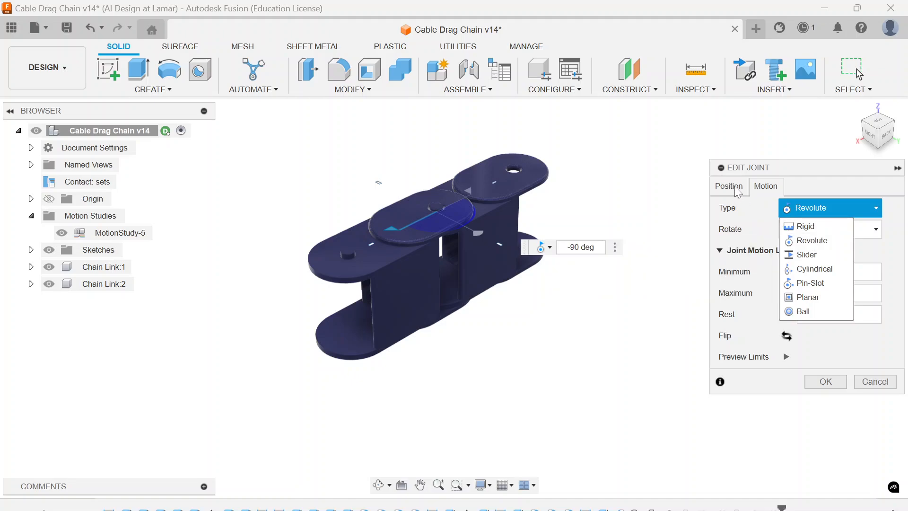
{"action": "left_click", "coordinate": [728, 186]}
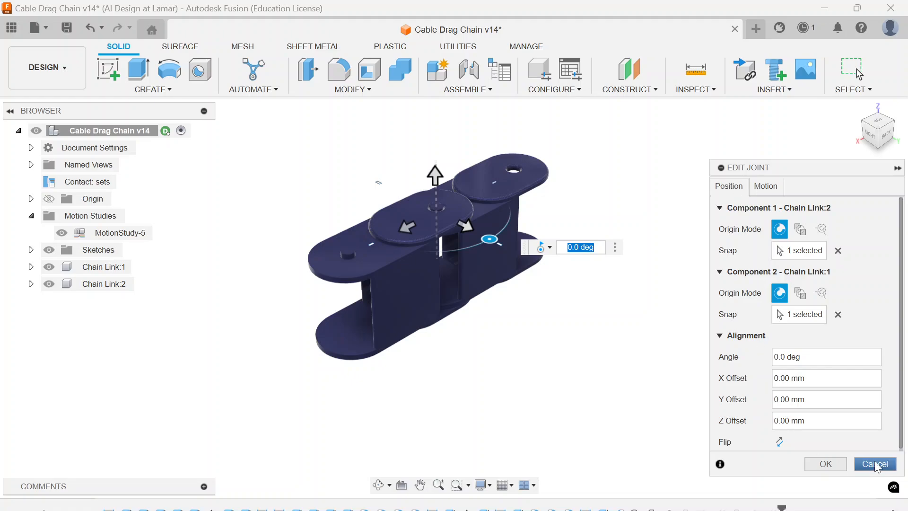
{"action": "left_click", "coordinate": [765, 186]}
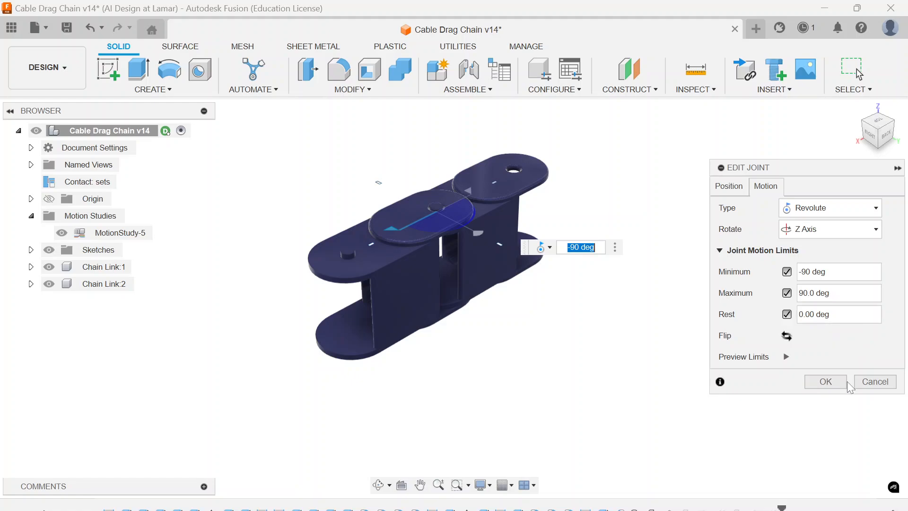
{"action": "left_click", "coordinate": [825, 381]}
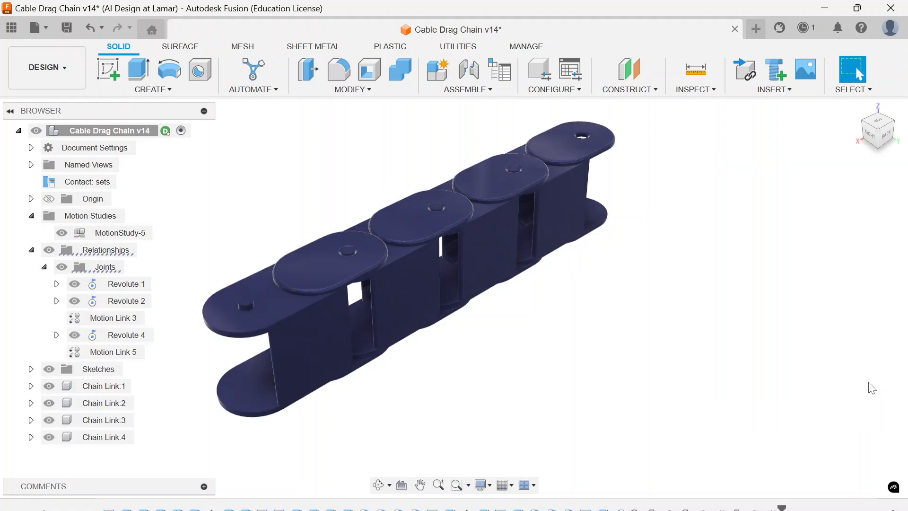
{"action": "mouse_move", "coordinate": [126, 284]}
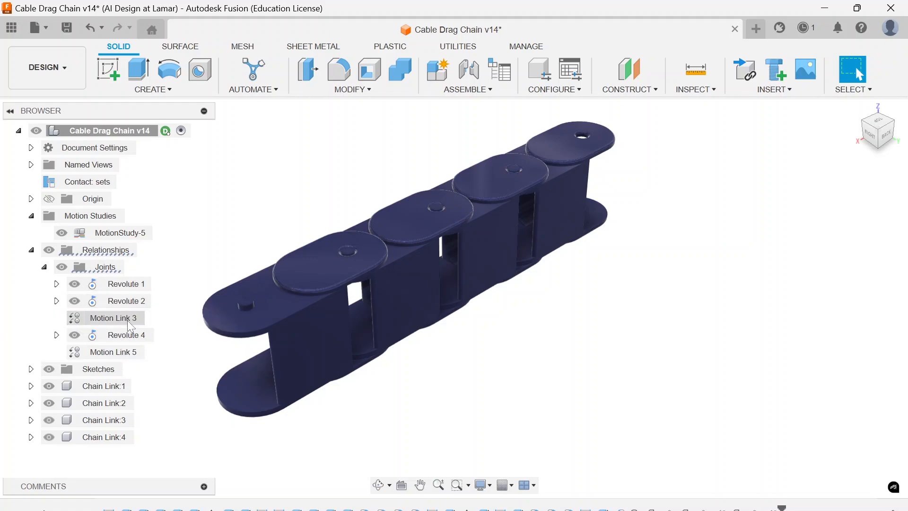
{"action": "mouse_move", "coordinate": [127, 335]}
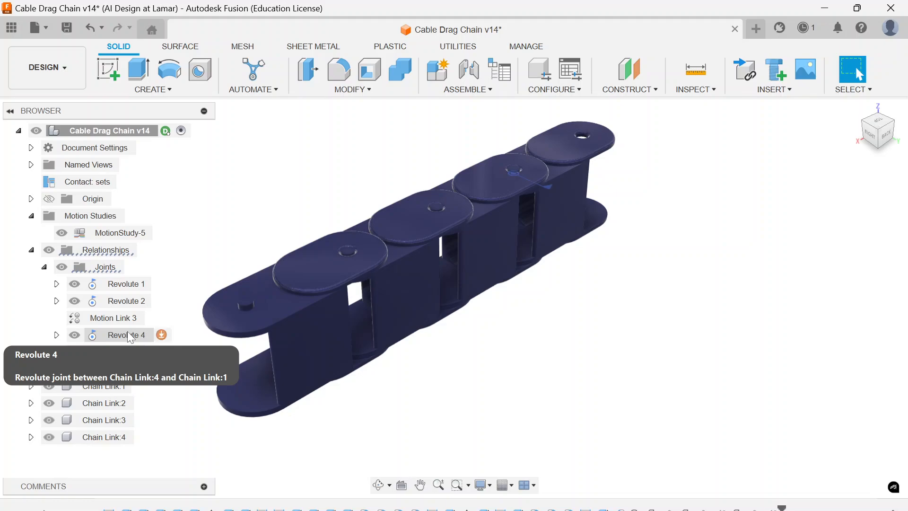
{"action": "mouse_move", "coordinate": [646, 398]}
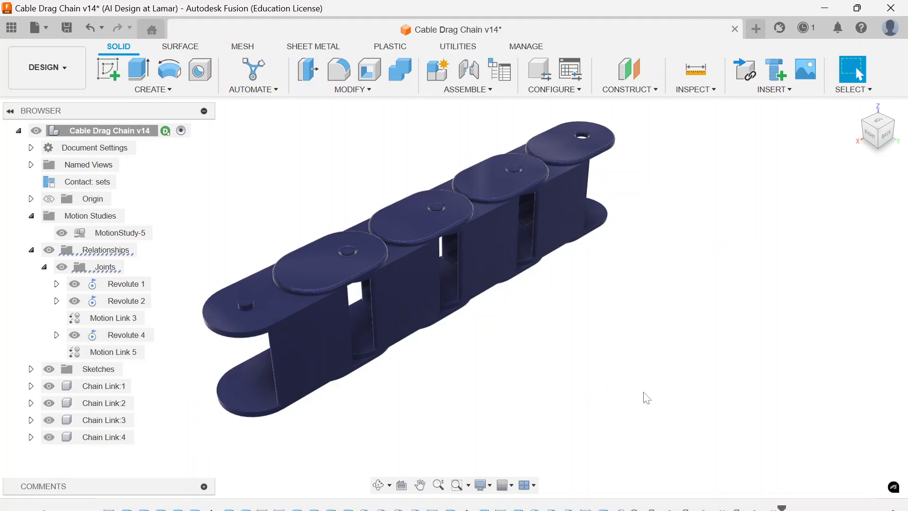
{"action": "mouse_move", "coordinate": [600, 382]}
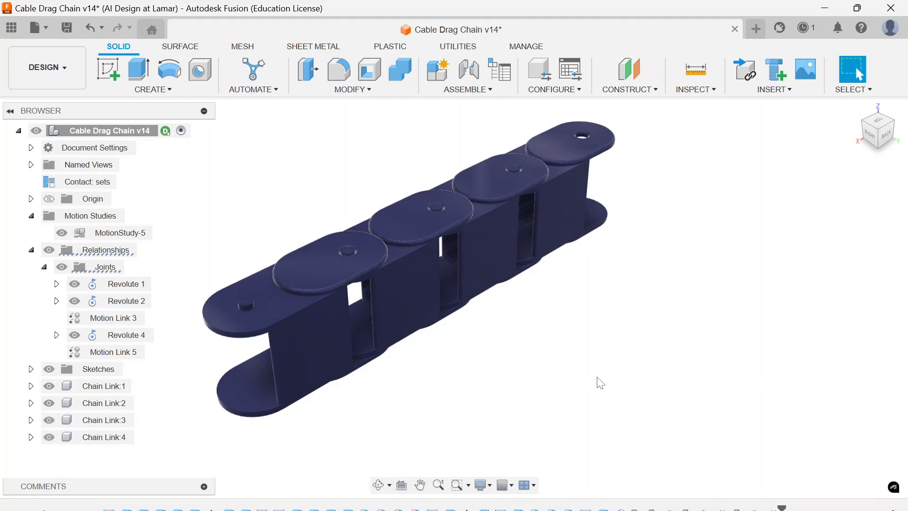
{"action": "mouse_move", "coordinate": [163, 147]}
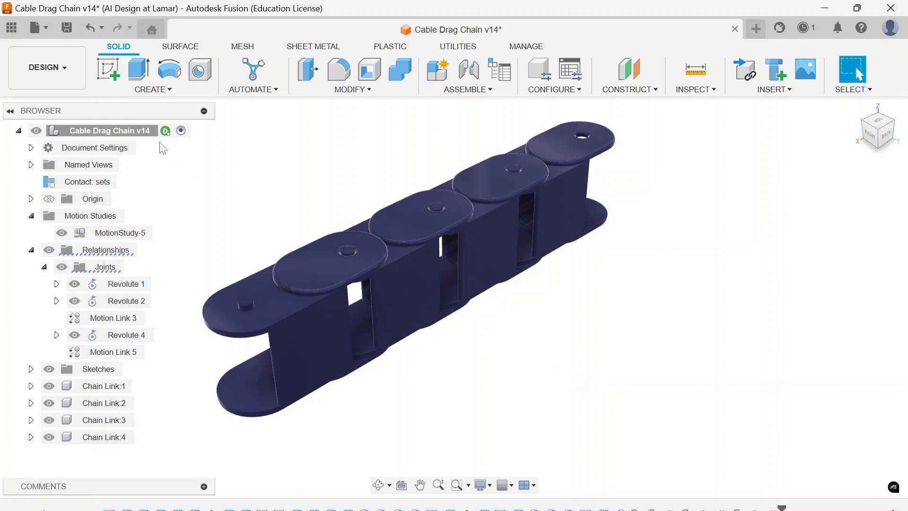
{"action": "mouse_move", "coordinate": [55, 67]}
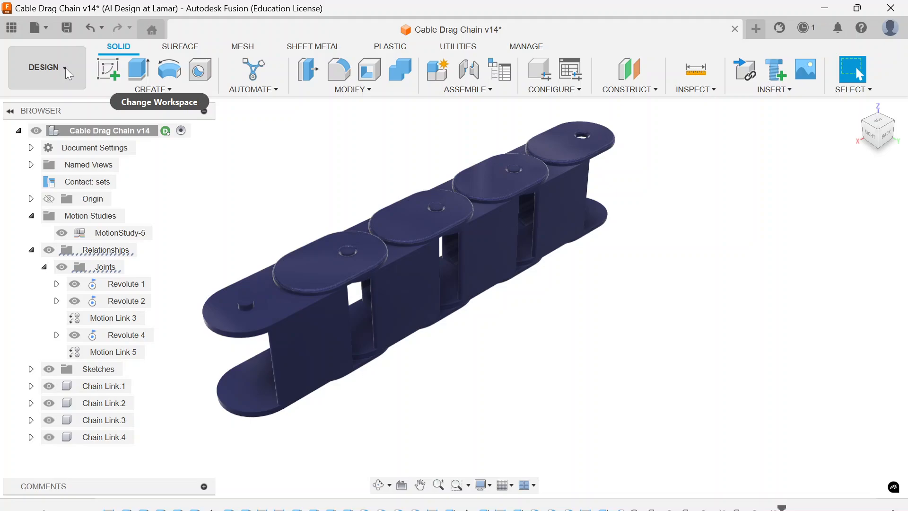
Switch to the Render workspace and review the Physical Material swatches used in the design
{"action": "left_click", "coordinate": [43, 67]}
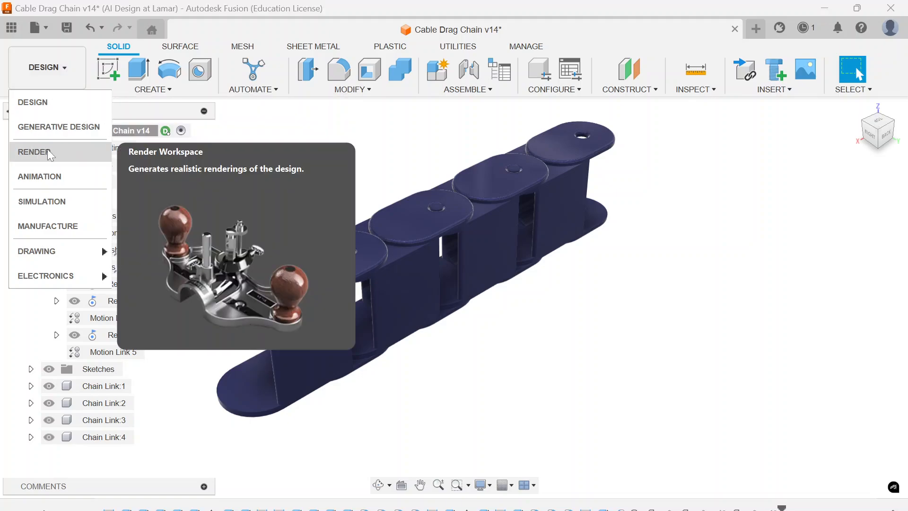
{"action": "left_click", "coordinate": [34, 152]}
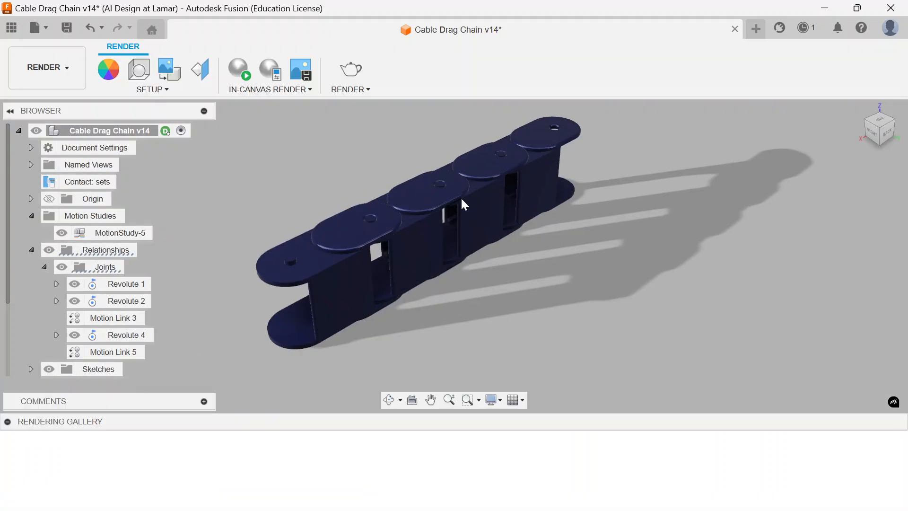
{"action": "left_click", "coordinate": [152, 89]}
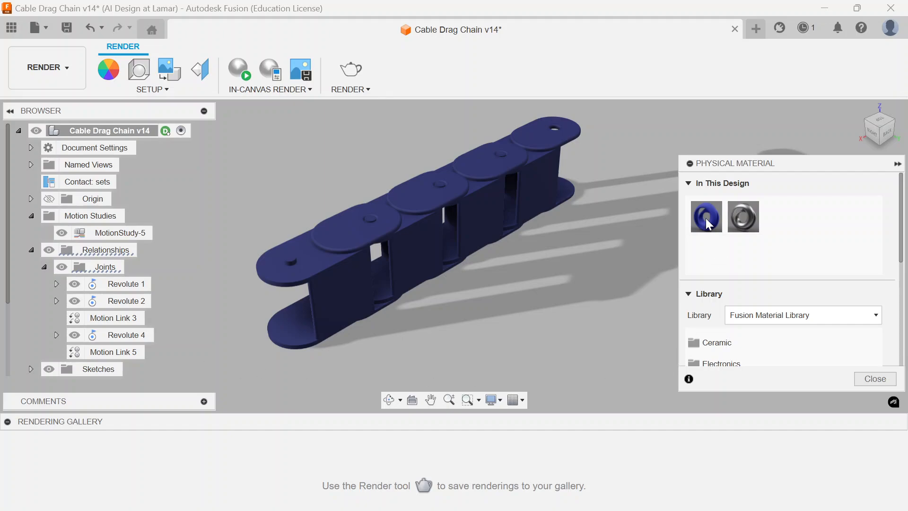
{"action": "mouse_move", "coordinate": [706, 216]}
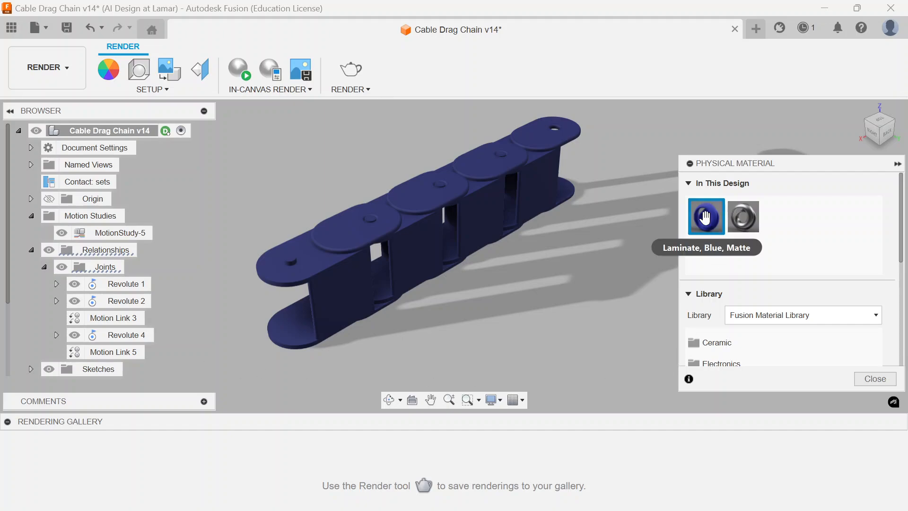
{"action": "mouse_move", "coordinate": [745, 261]}
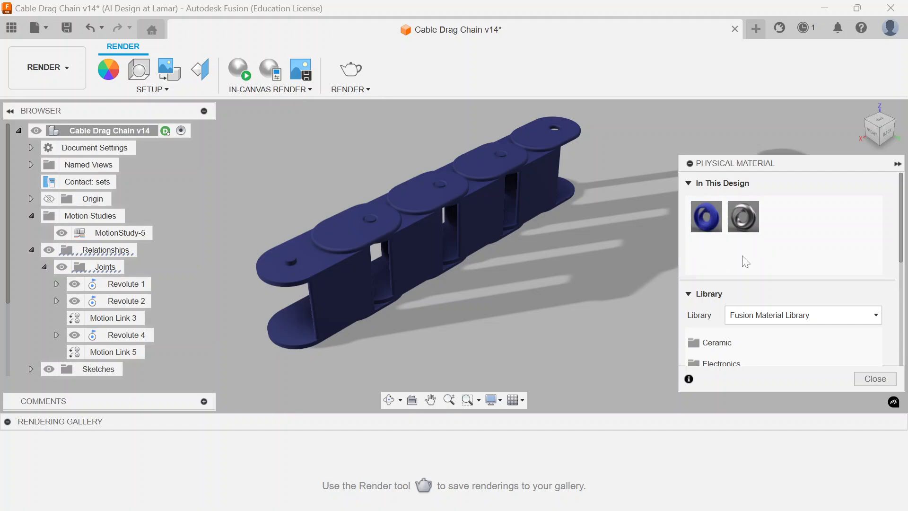
{"action": "left_click", "coordinate": [152, 90]}
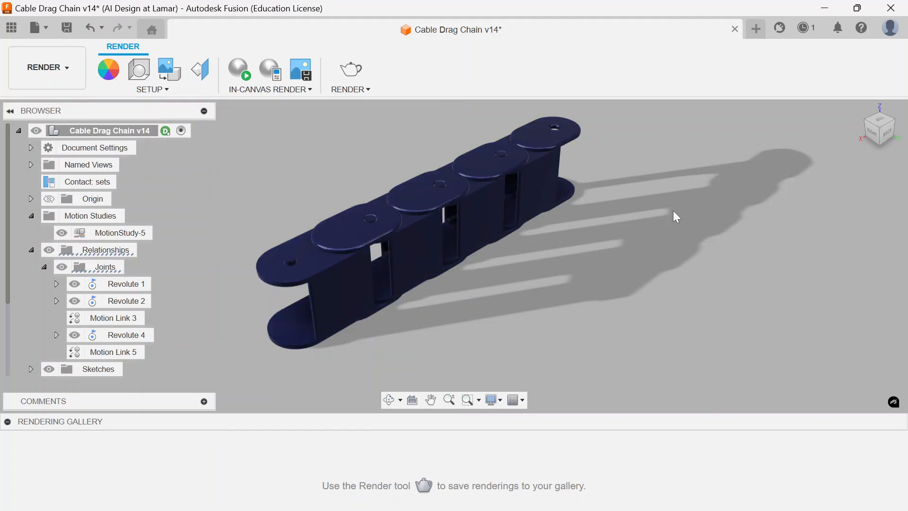
Review the In This Design appearances for the blue chain and close the panel
{"action": "left_click", "coordinate": [108, 69]}
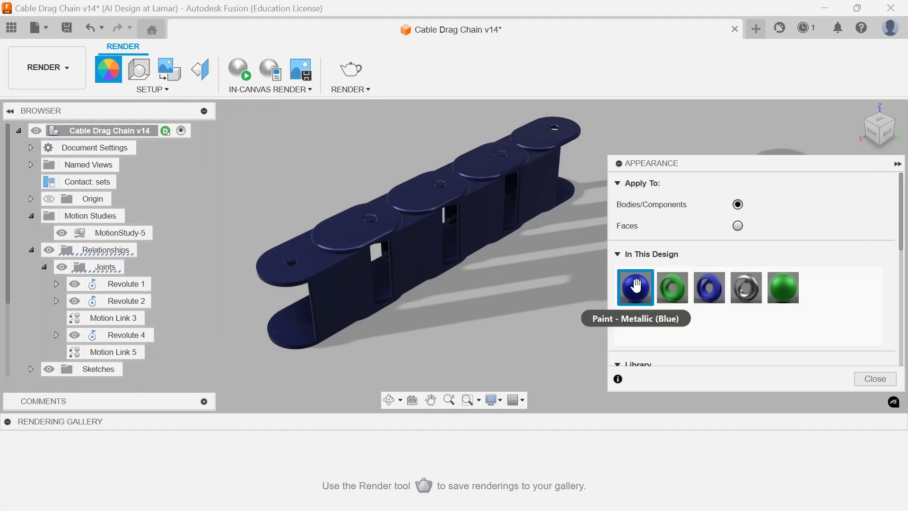
{"action": "mouse_move", "coordinate": [703, 378]}
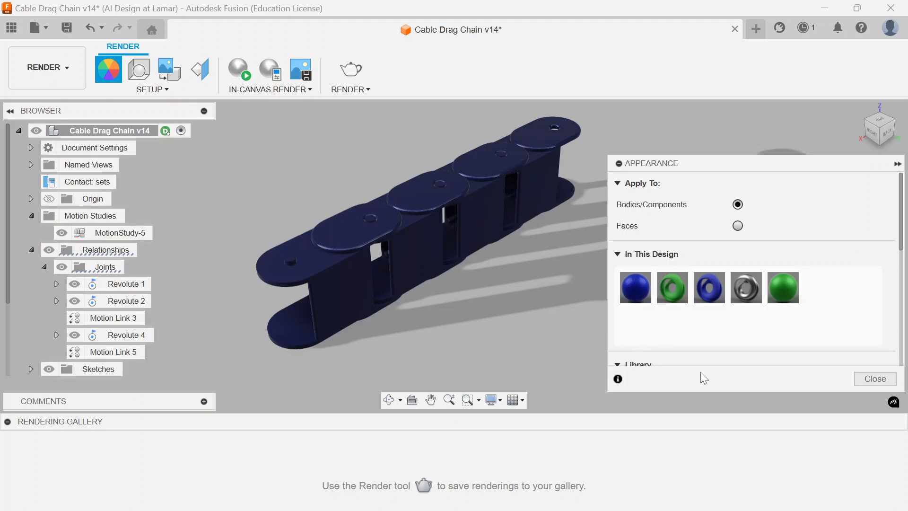
{"action": "left_click", "coordinate": [875, 379]}
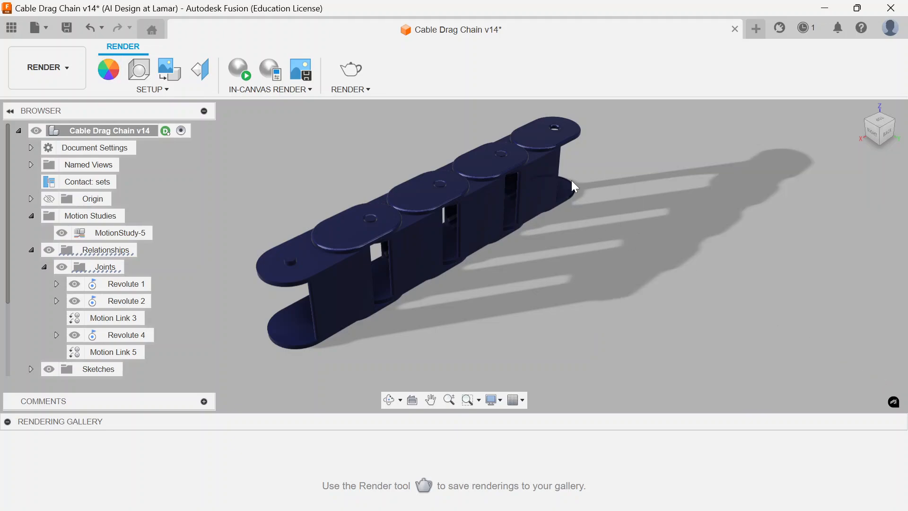
{"action": "left_click", "coordinate": [46, 67]}
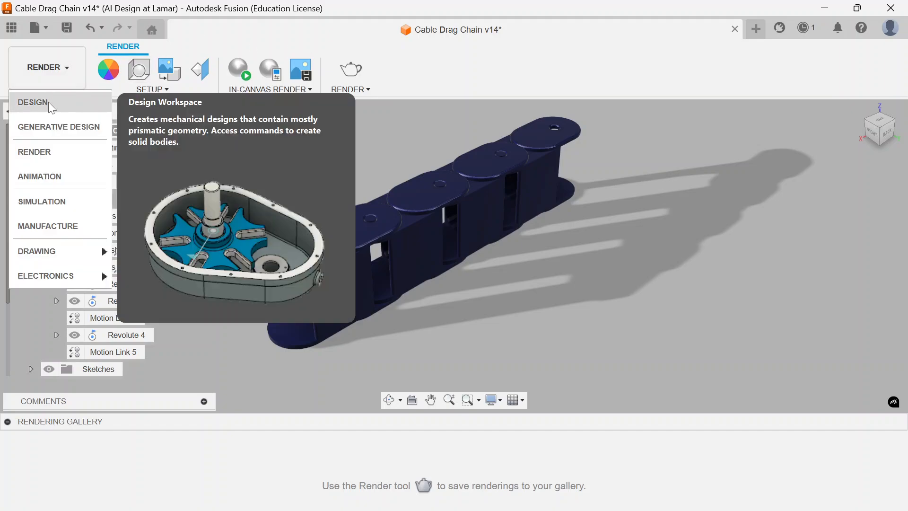
Return to the Design workspace showing the single grey chain link
{"action": "left_click", "coordinate": [33, 103]}
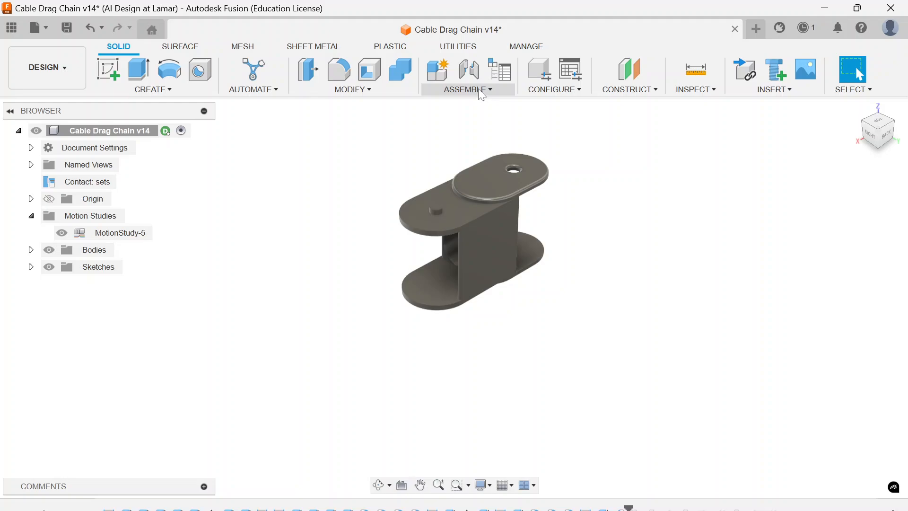
Convert Body1 into a blue component named Chain Link:1
{"action": "left_click", "coordinate": [467, 89]}
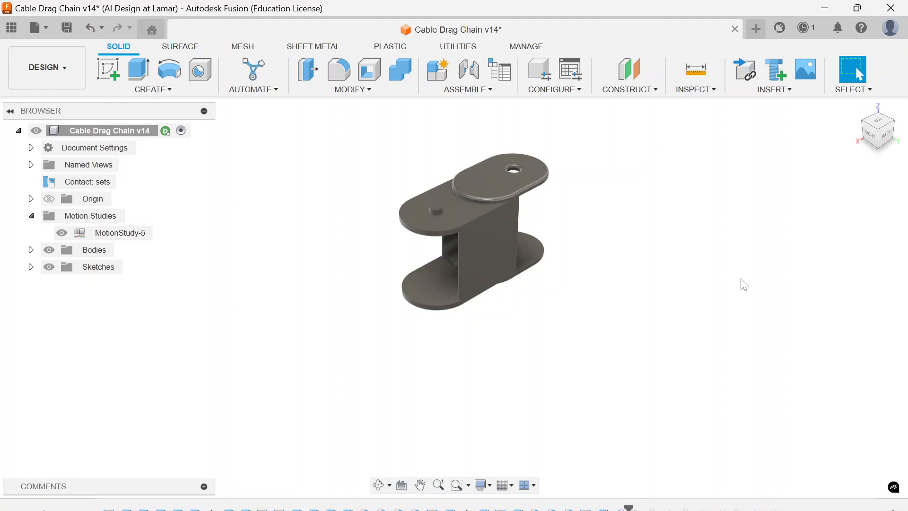
{"action": "mouse_move", "coordinate": [501, 292]}
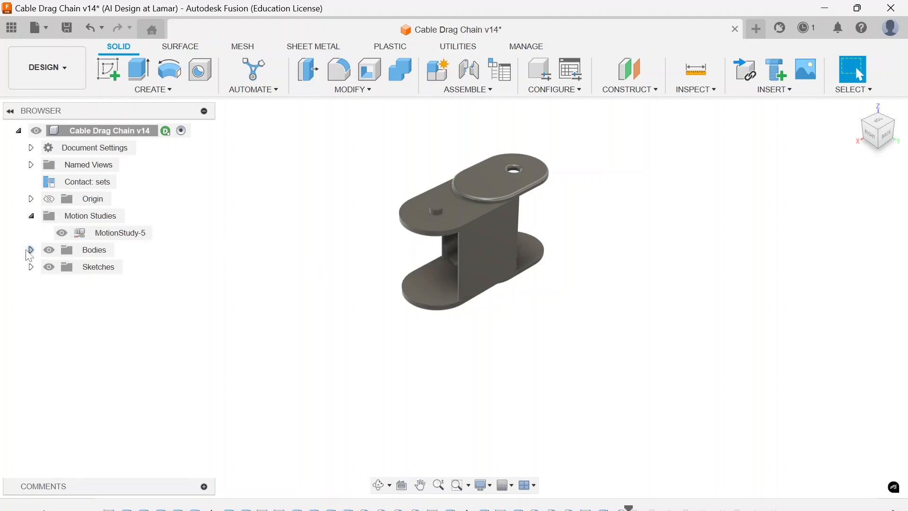
{"action": "left_click", "coordinate": [30, 249]}
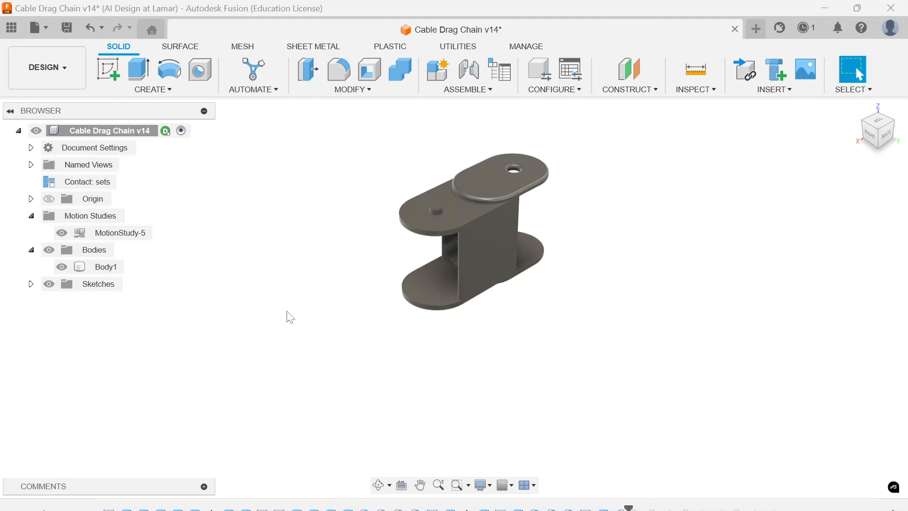
{"action": "mouse_move", "coordinate": [299, 341]}
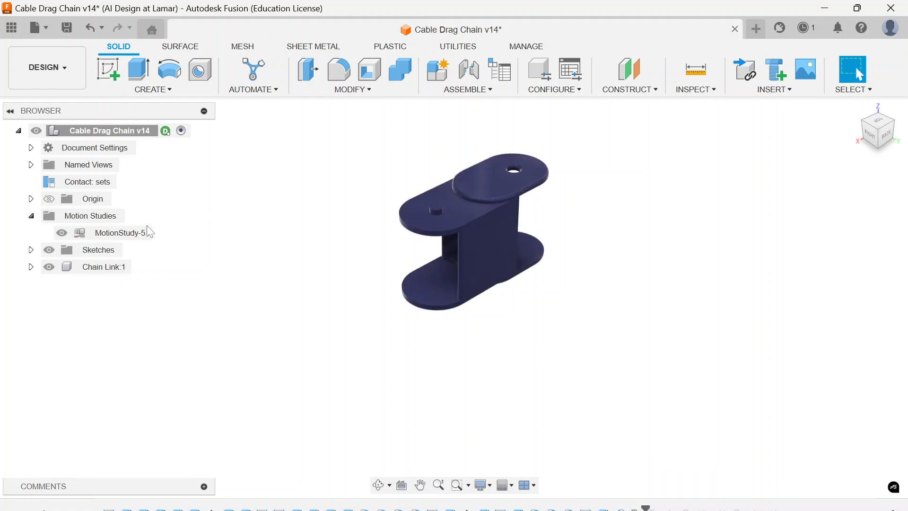
{"action": "left_click", "coordinate": [103, 266]}
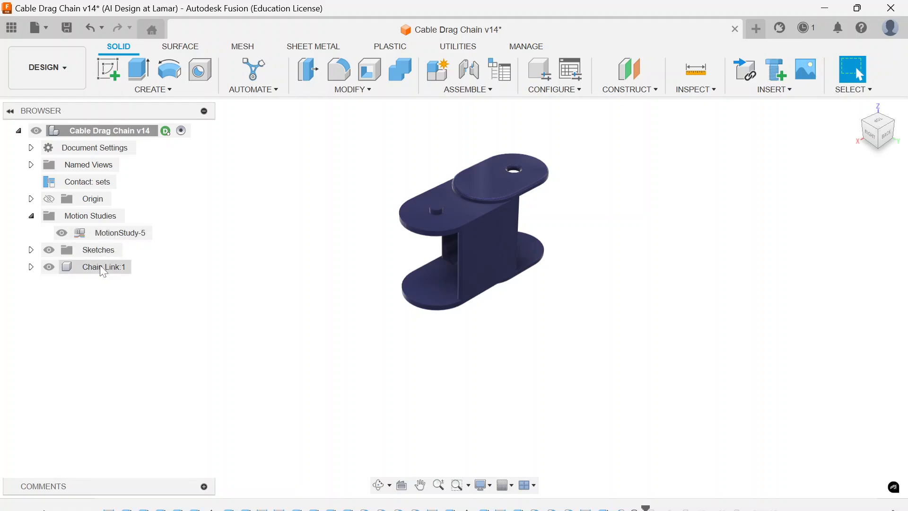
{"action": "left_click", "coordinate": [103, 266]}
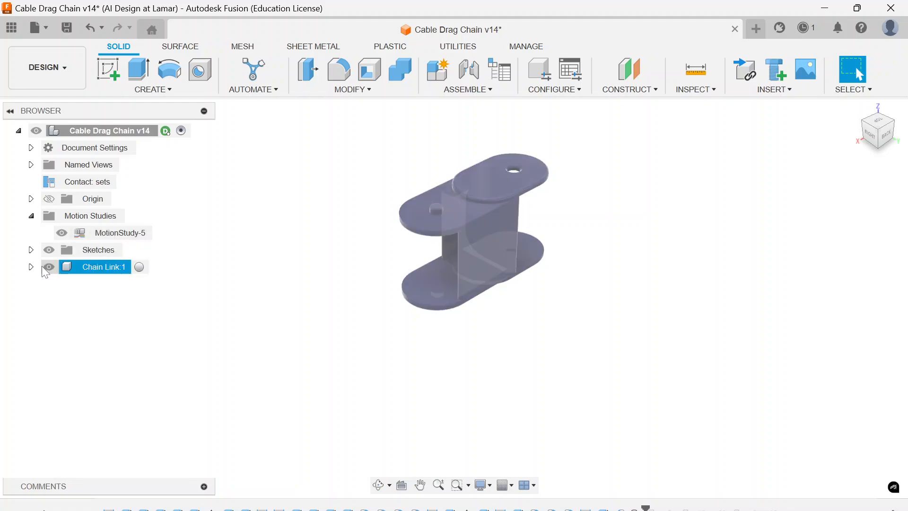
Expand Chain Link:1 to check its Body1, then collapse it again
{"action": "left_click", "coordinate": [32, 267]}
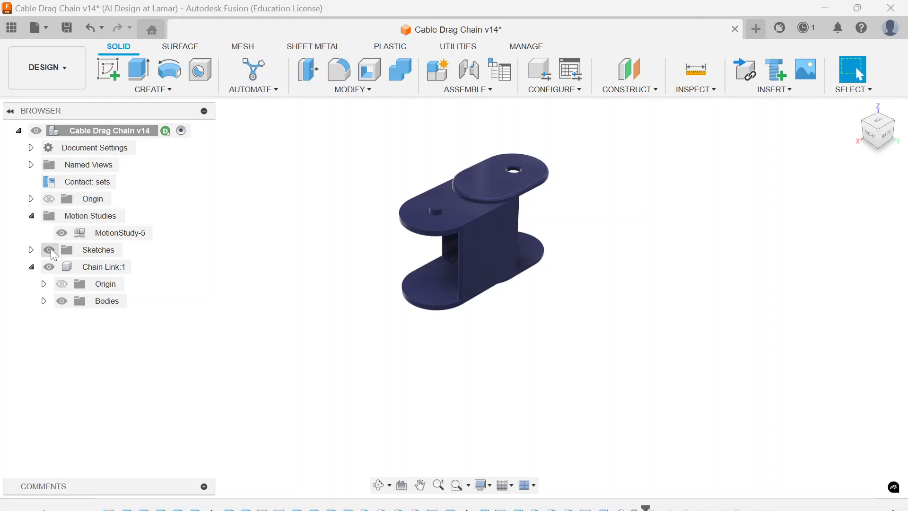
{"action": "left_click", "coordinate": [103, 267]}
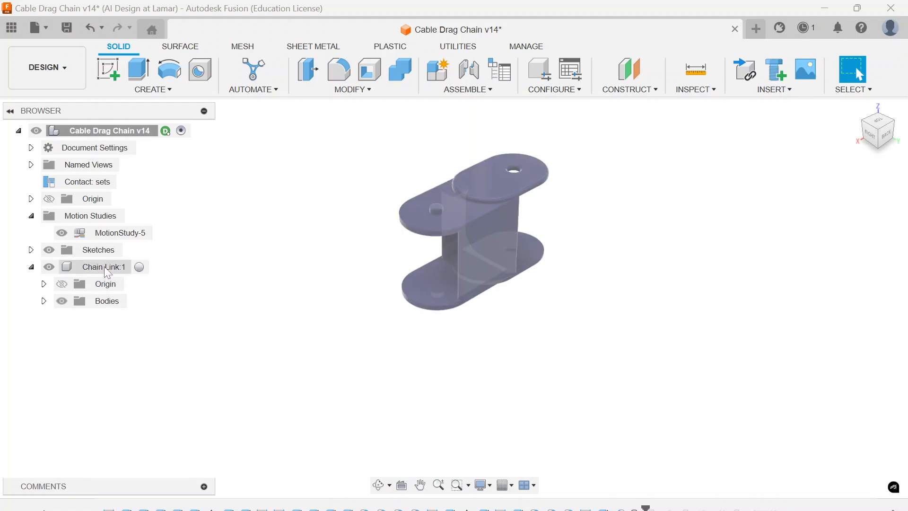
{"action": "mouse_move", "coordinate": [101, 273]}
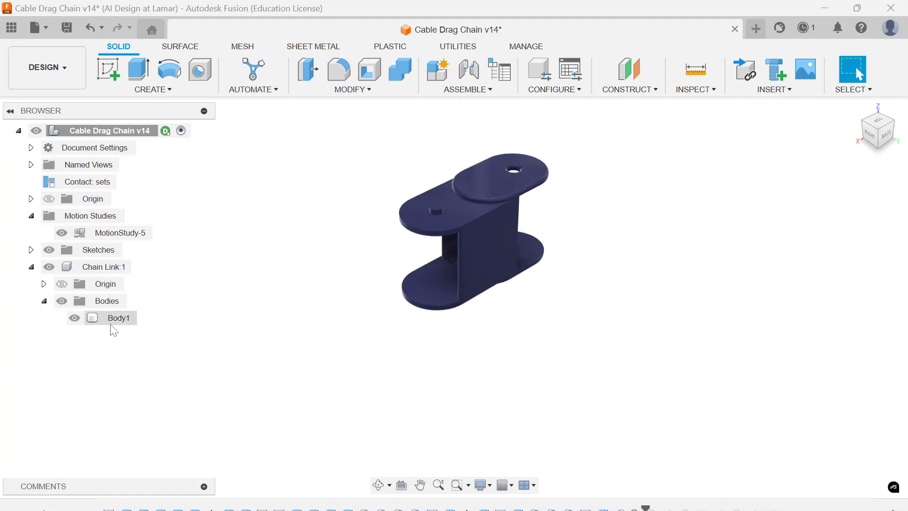
{"action": "left_click", "coordinate": [119, 318]}
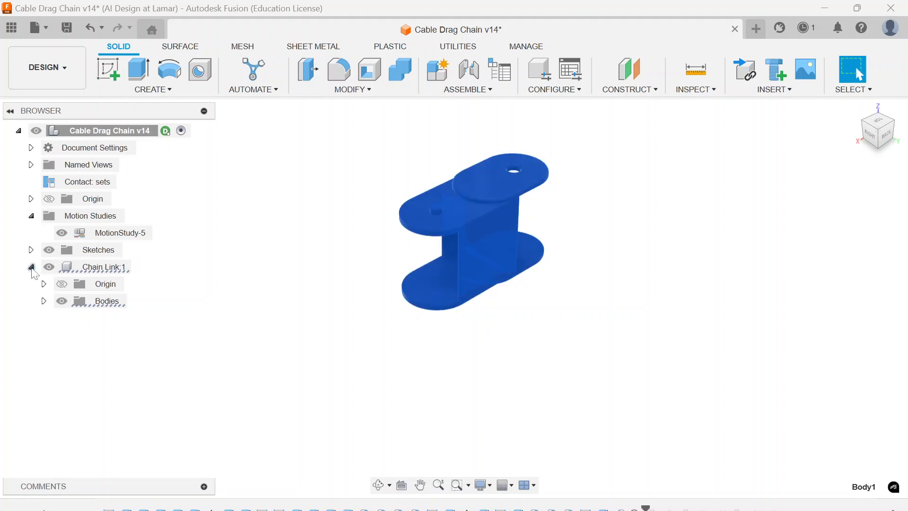
{"action": "left_click", "coordinate": [31, 266]}
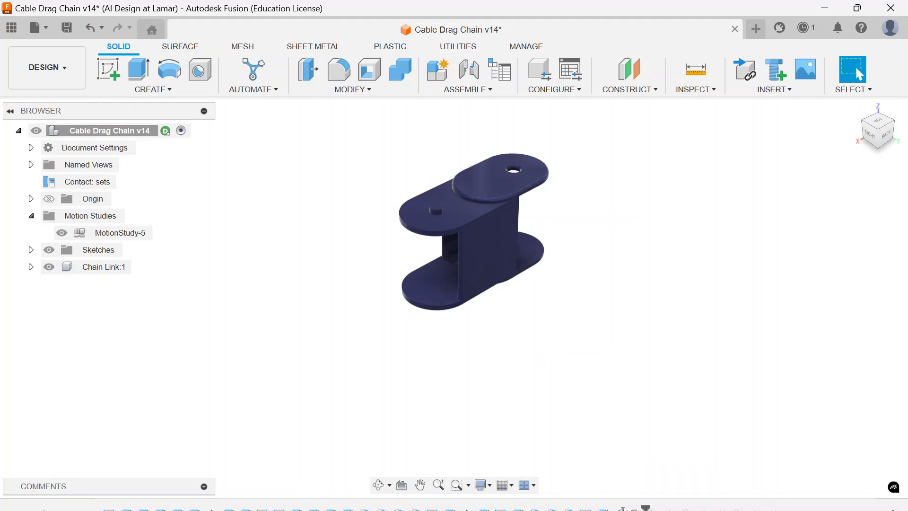
{"action": "mouse_move", "coordinate": [608, 509]}
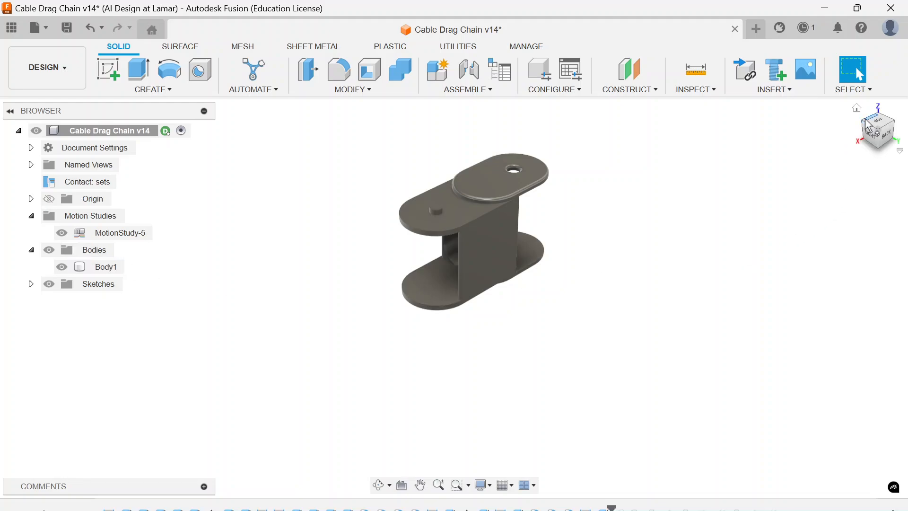
{"action": "mouse_move", "coordinate": [868, 127]}
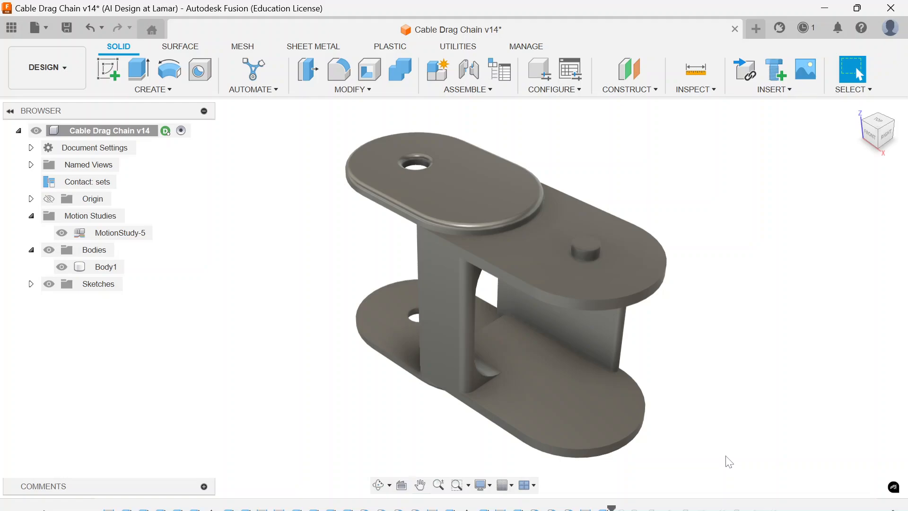
{"action": "mouse_move", "coordinate": [722, 457]}
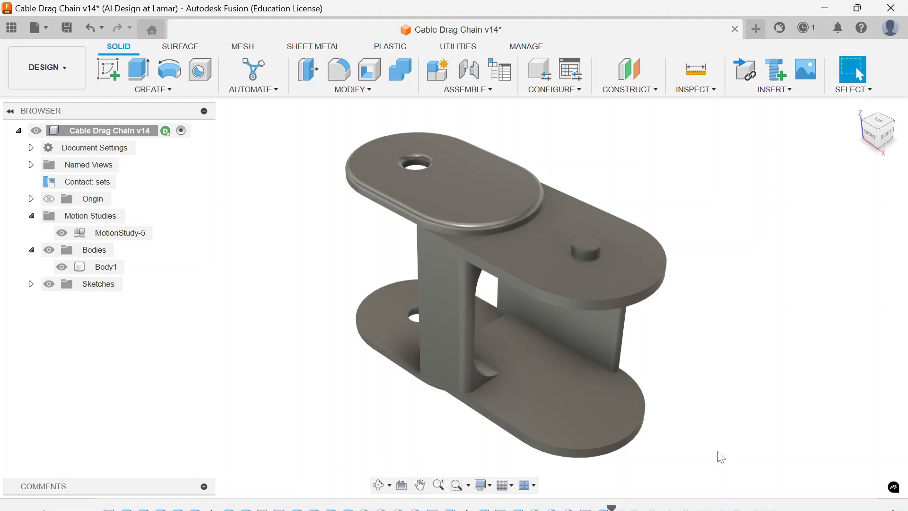
{"action": "mouse_move", "coordinate": [619, 509]}
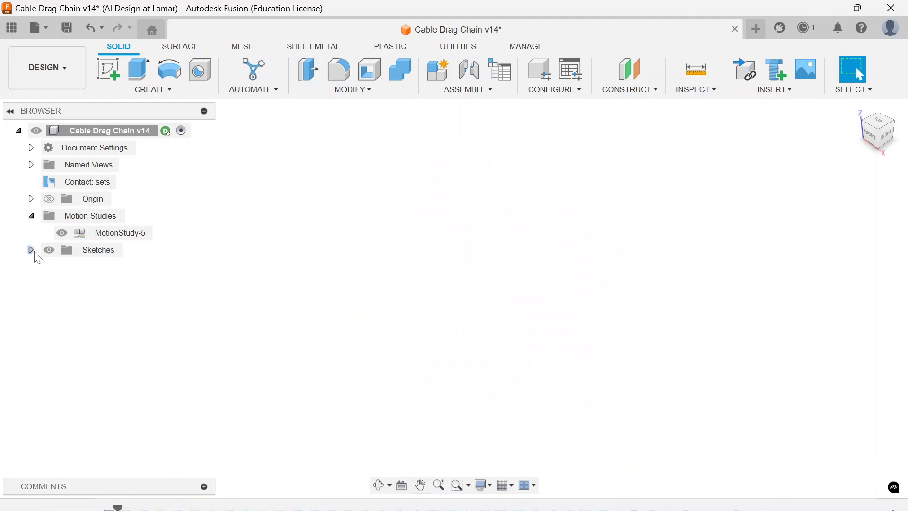
View Sketch1 from the Top and open it with Edit Sketch
{"action": "left_click", "coordinate": [31, 249]}
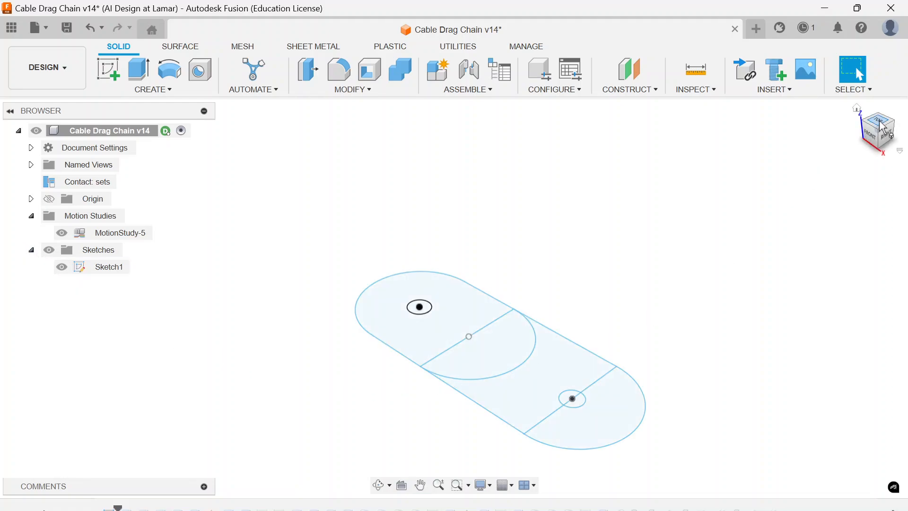
{"action": "left_click", "coordinate": [878, 129]}
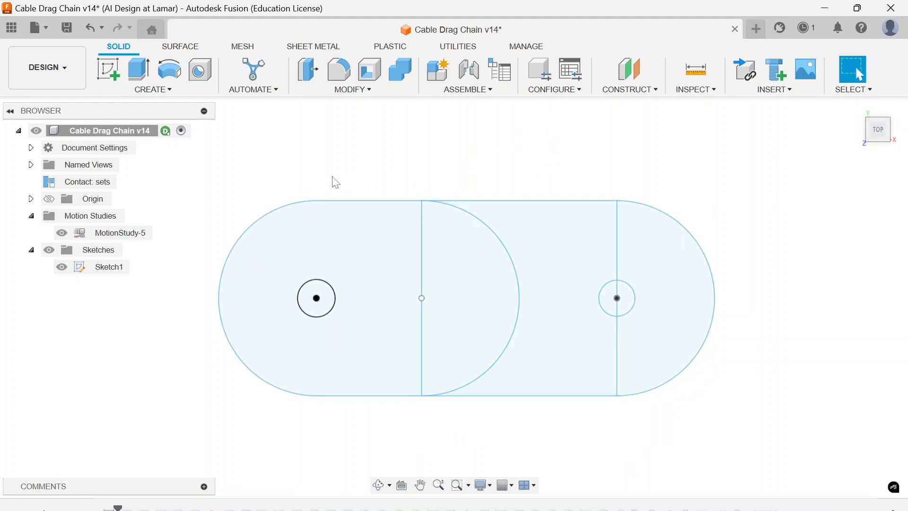
{"action": "left_click", "coordinate": [108, 267]}
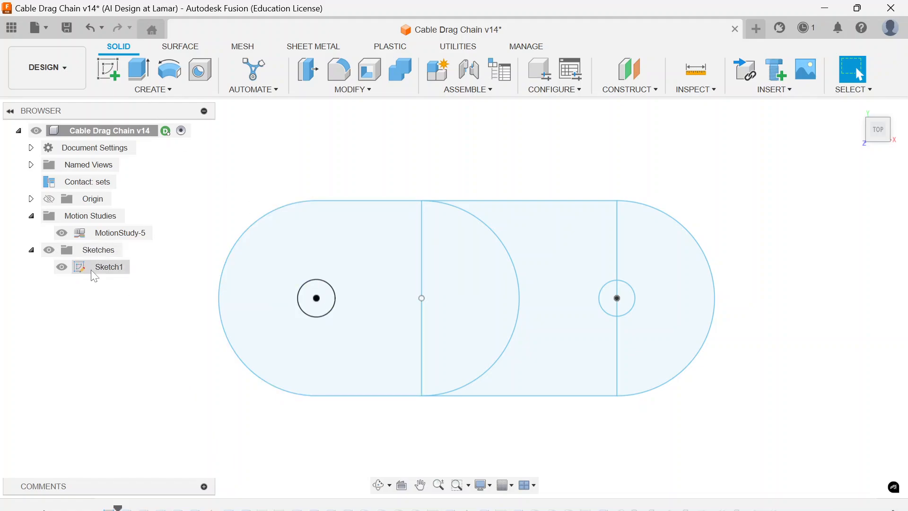
{"action": "right_click", "coordinate": [108, 267]}
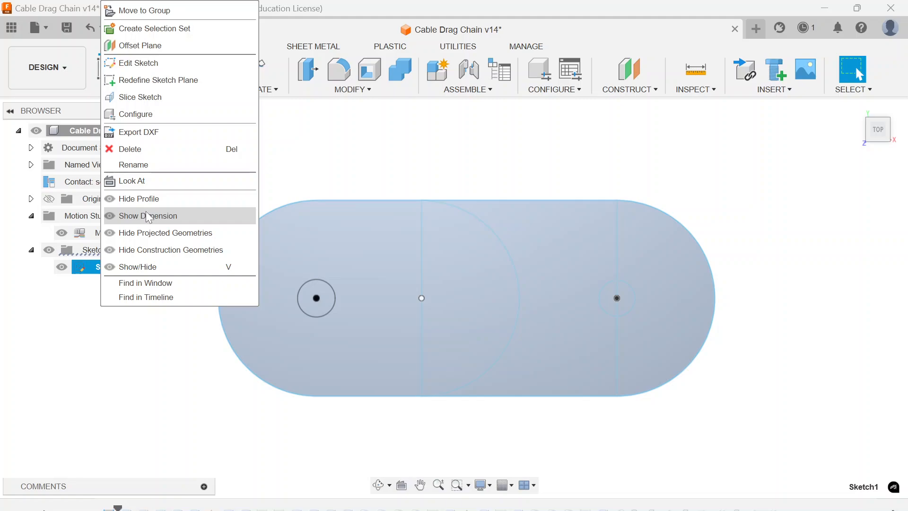
{"action": "left_click", "coordinate": [148, 215]}
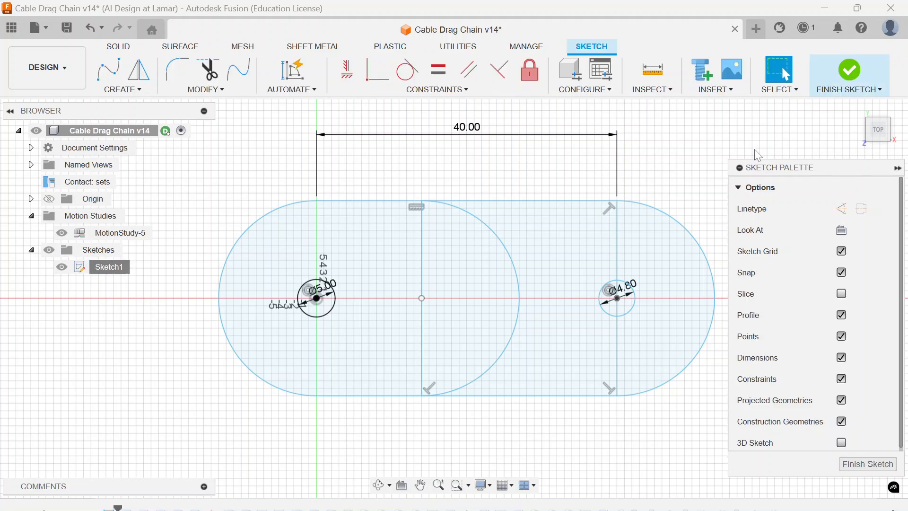
{"action": "mouse_move", "coordinate": [650, 173]}
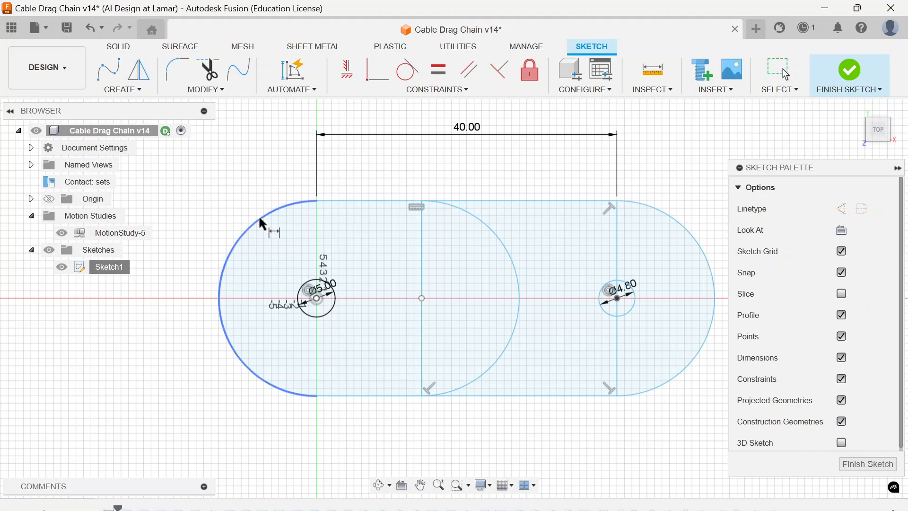
Dimension the left arc to R13 and add the 14 mm horizontal distance from the left end point
{"action": "left_click", "coordinate": [249, 208]}
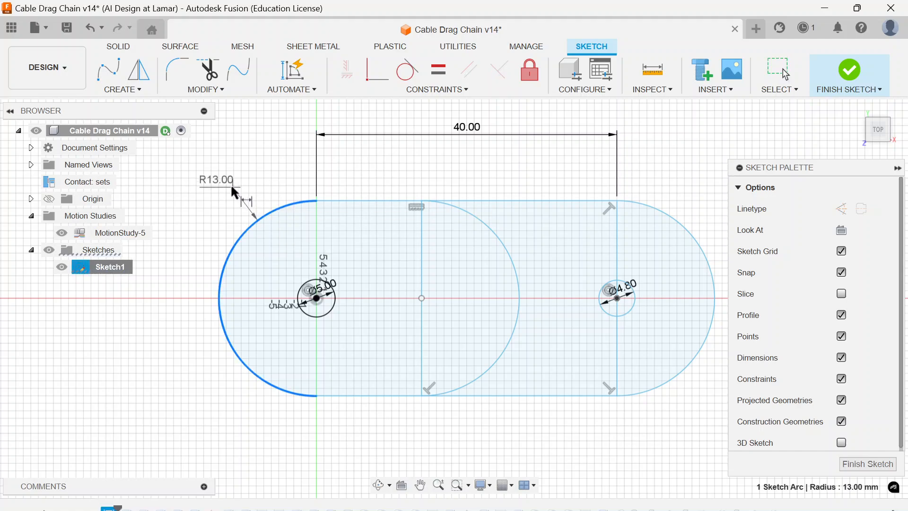
{"action": "double_click", "coordinate": [219, 179]}
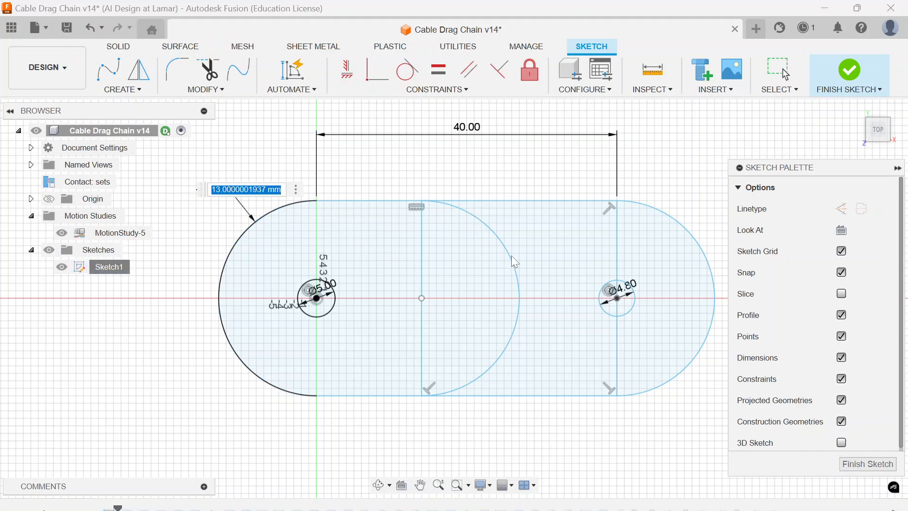
{"action": "mouse_move", "coordinate": [511, 257]}
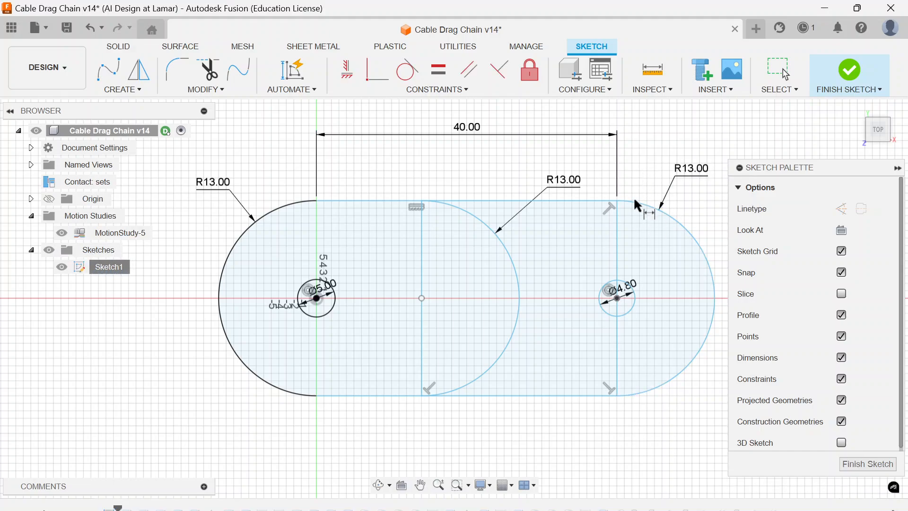
{"action": "mouse_move", "coordinate": [586, 245]}
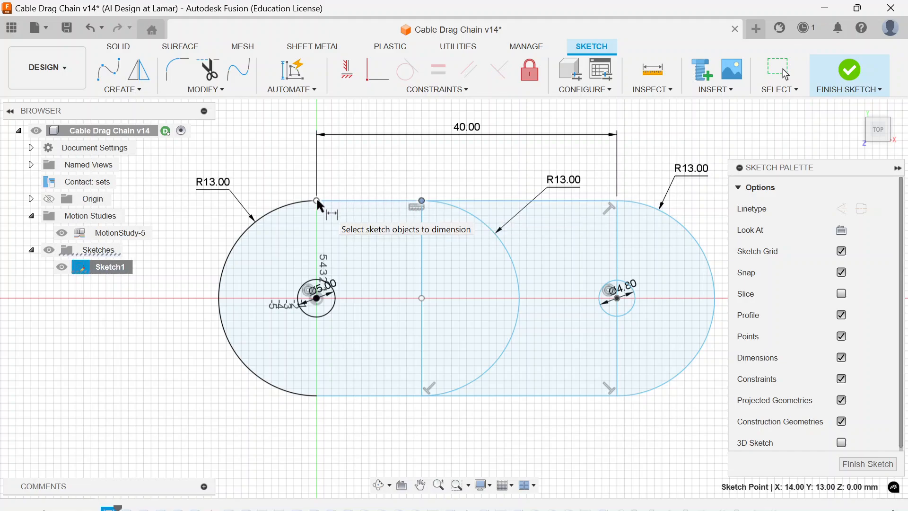
{"action": "left_click", "coordinate": [316, 201]}
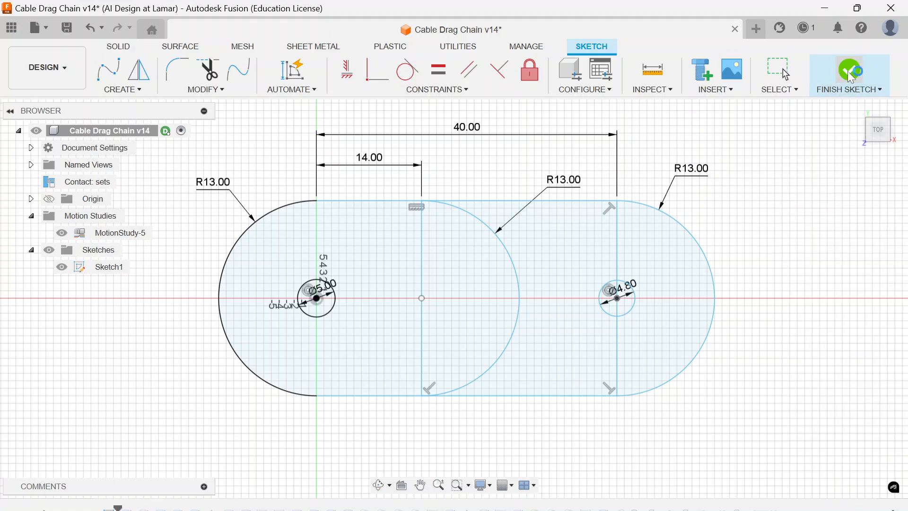
Finish Sketch1 so its profiles can be extruded into the solid link body
{"action": "left_click", "coordinate": [849, 75]}
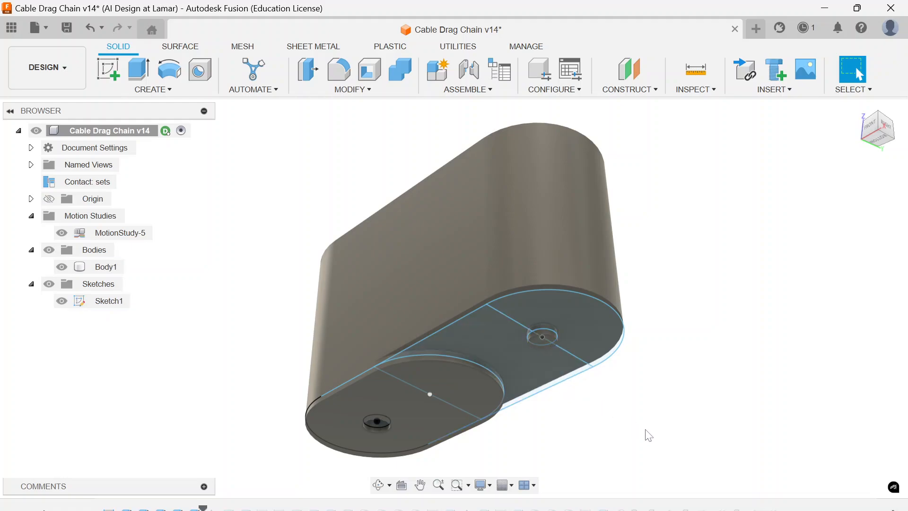
{"action": "mouse_move", "coordinate": [648, 433]}
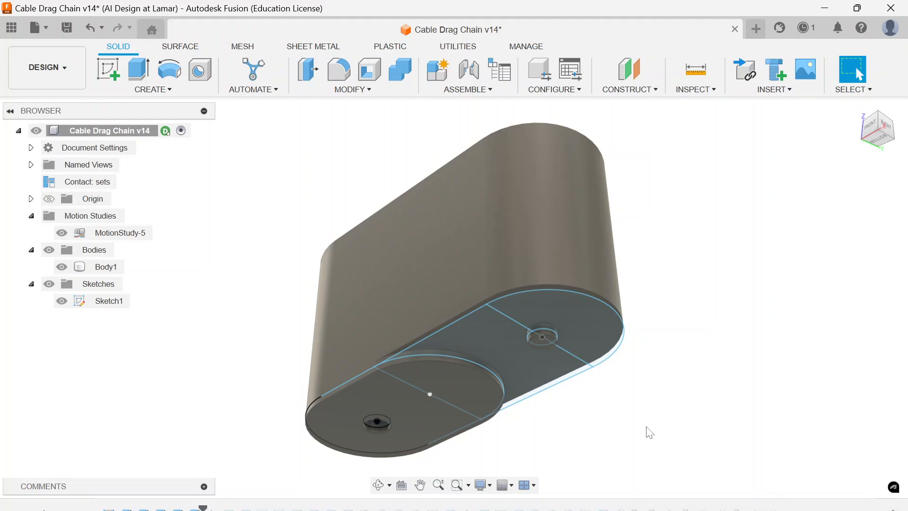
{"action": "mouse_move", "coordinate": [650, 432]}
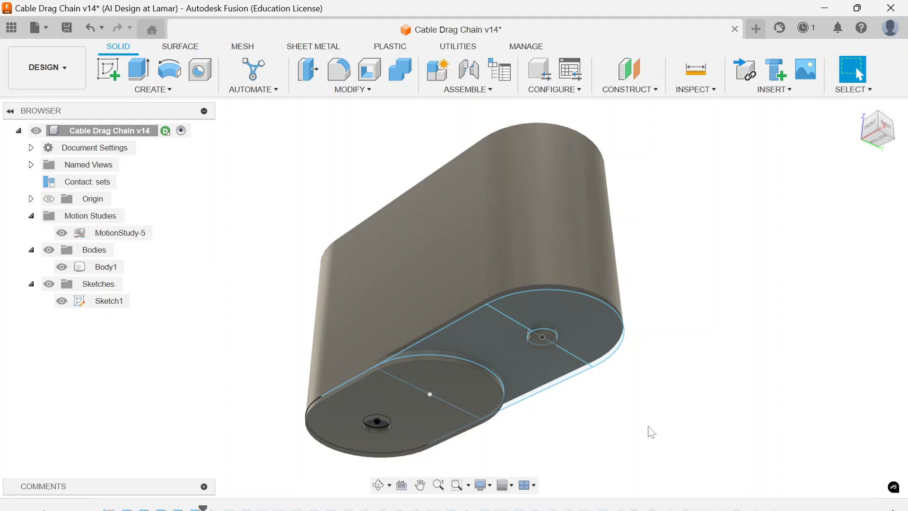
{"action": "mouse_move", "coordinate": [682, 392]}
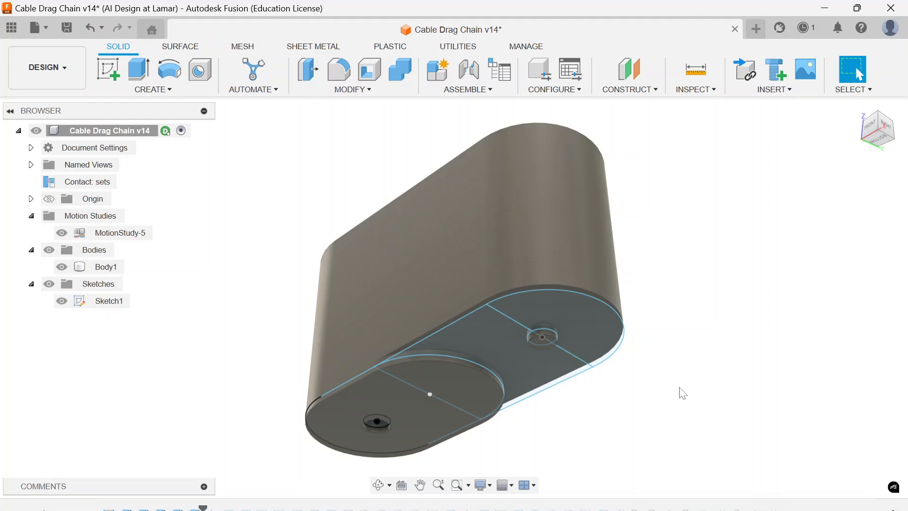
{"action": "mouse_move", "coordinate": [713, 392]}
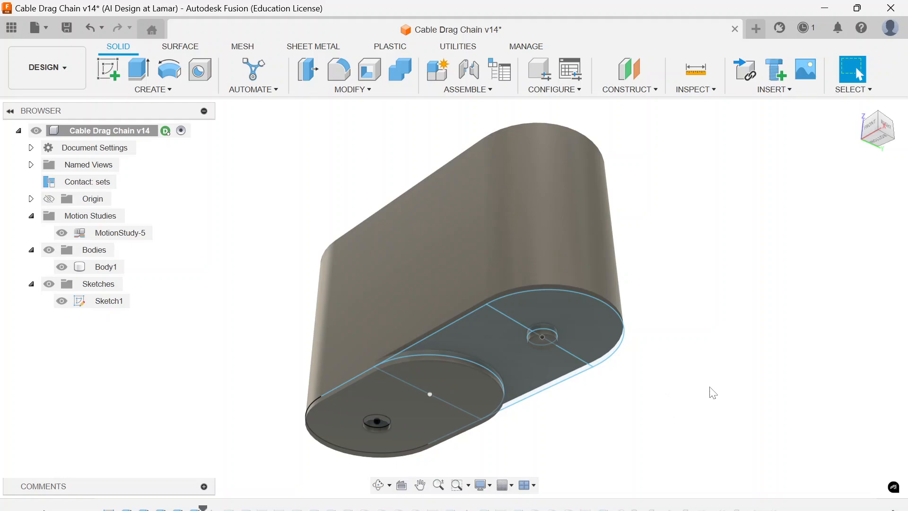
{"action": "mouse_move", "coordinate": [716, 387]}
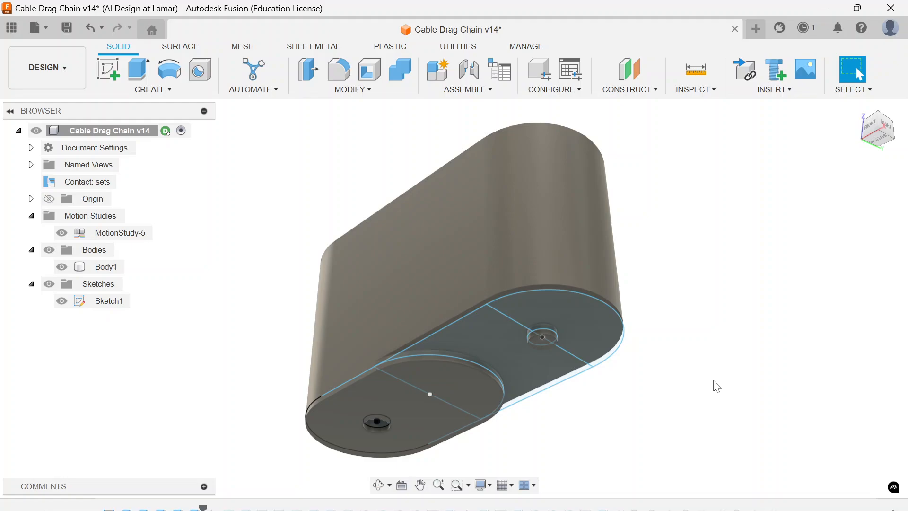
{"action": "mouse_move", "coordinate": [808, 270]}
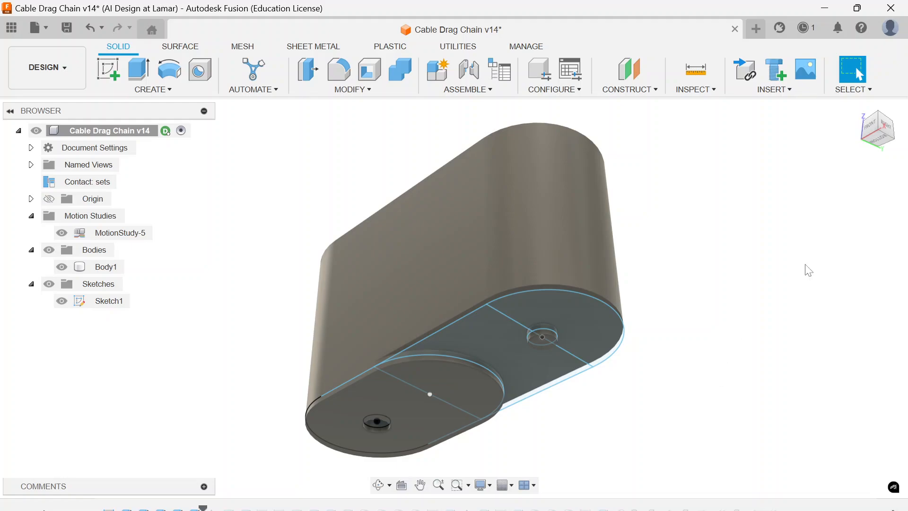
{"action": "mouse_move", "coordinate": [810, 220]}
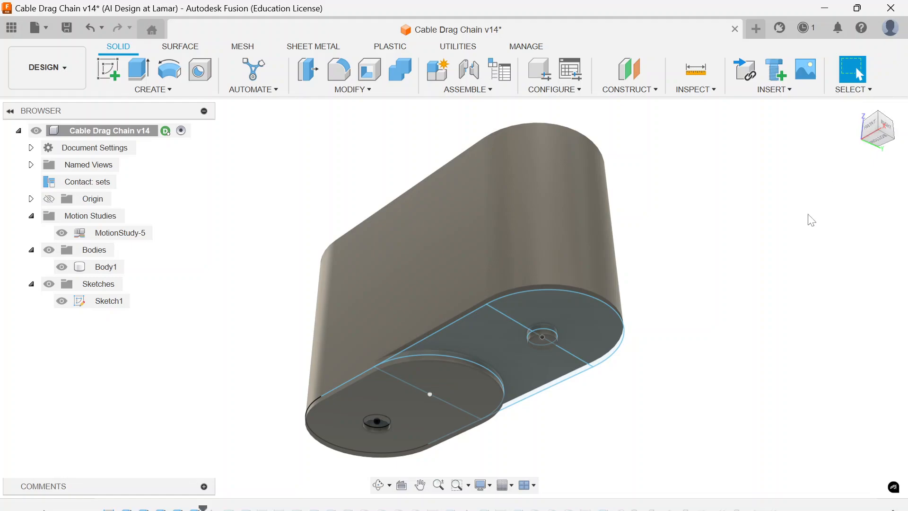
{"action": "mouse_move", "coordinate": [858, 224]}
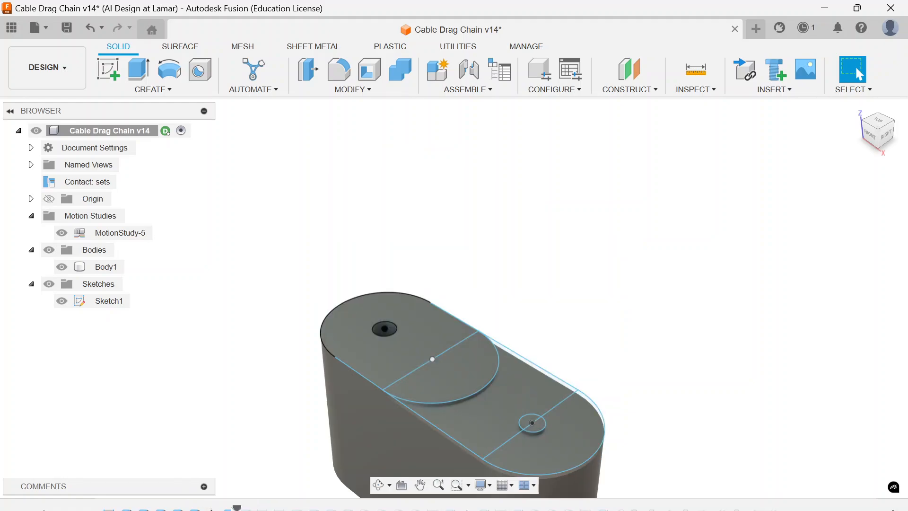
{"action": "mouse_move", "coordinate": [236, 507]}
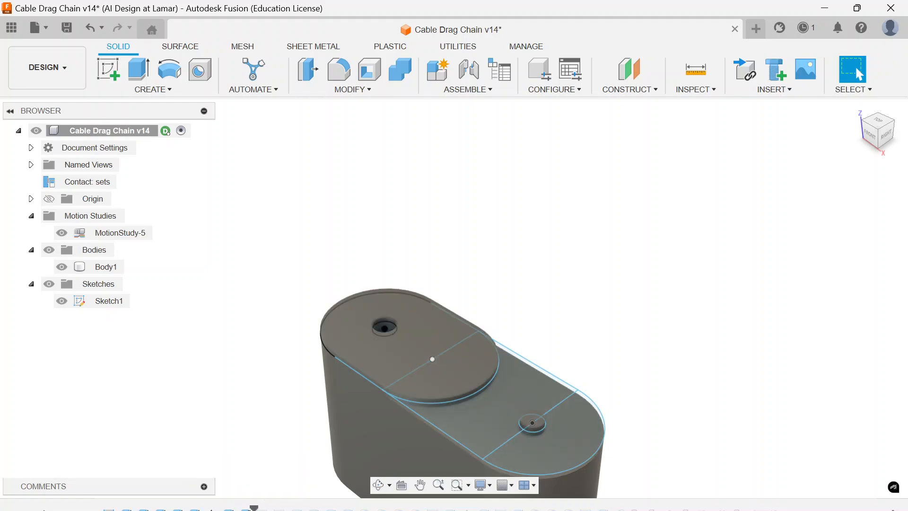
{"action": "mouse_move", "coordinate": [237, 403]}
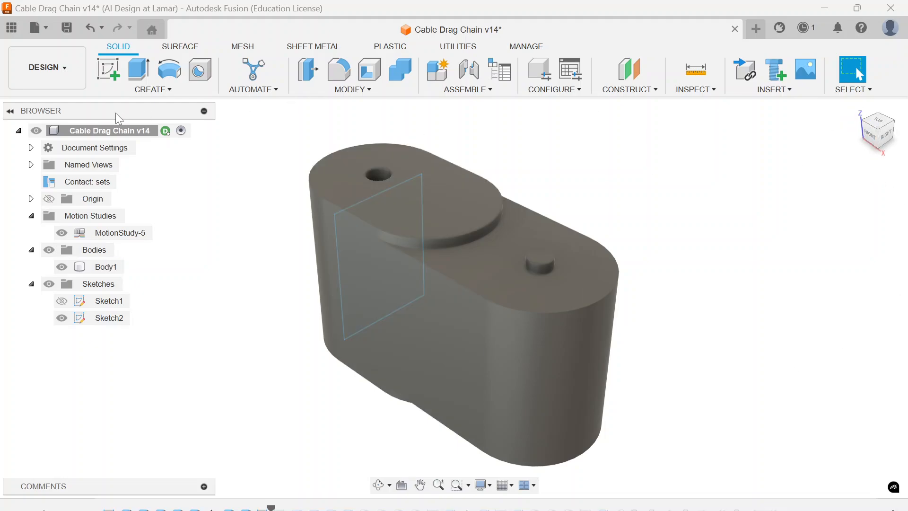
Toggle visibility in the Browser while preparing the side cuts on the block
{"action": "left_click", "coordinate": [50, 198]}
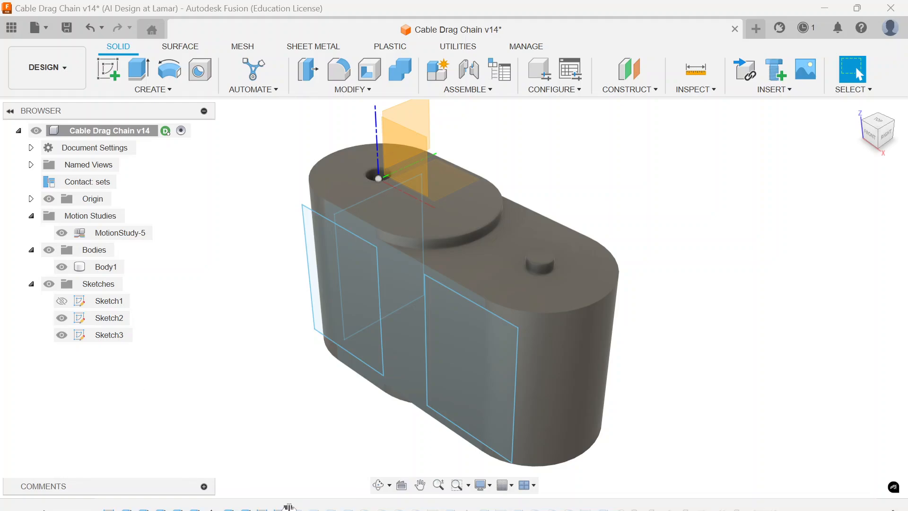
{"action": "mouse_move", "coordinate": [294, 505]}
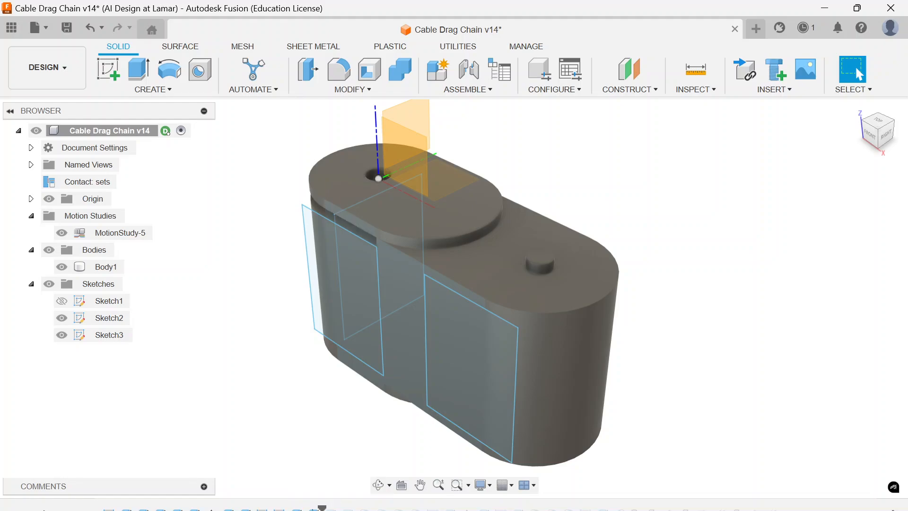
{"action": "mouse_move", "coordinate": [322, 503]}
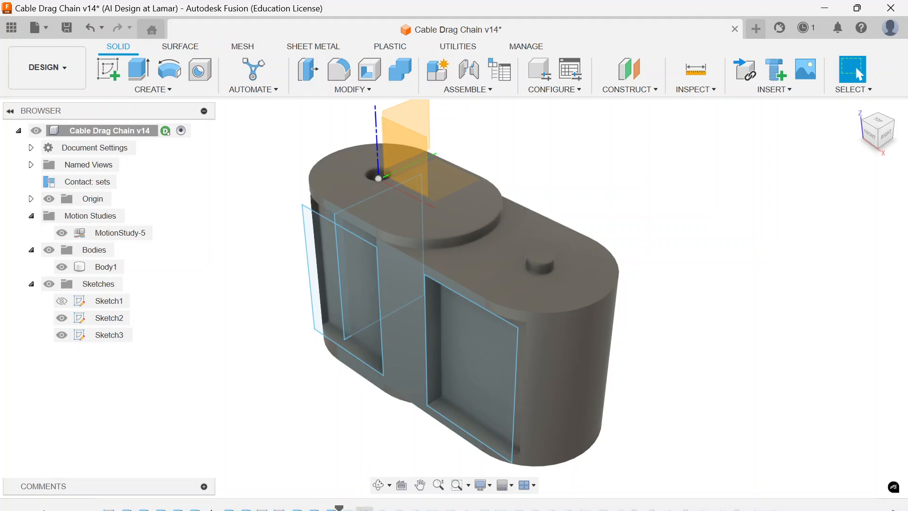
{"action": "mouse_move", "coordinate": [338, 509]}
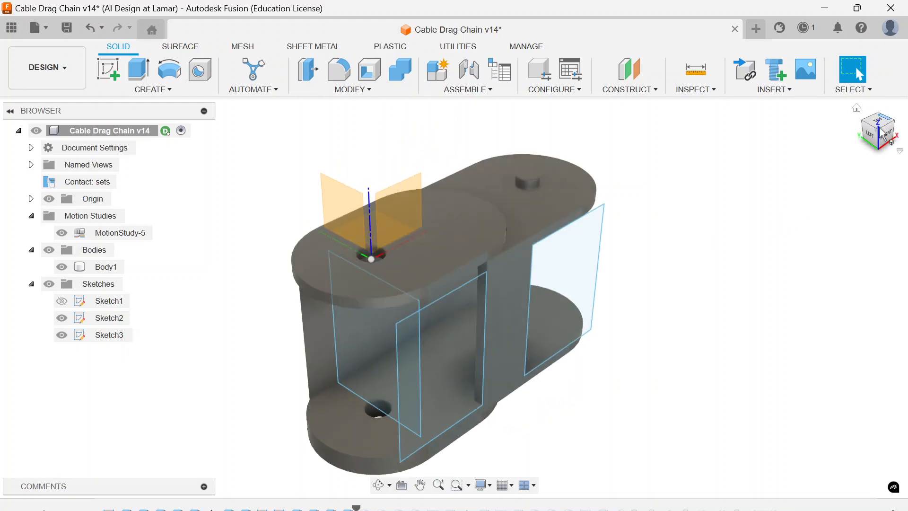
Show Sketch4 on the link with its top and bottom plates and central web
{"action": "left_click", "coordinate": [108, 335]}
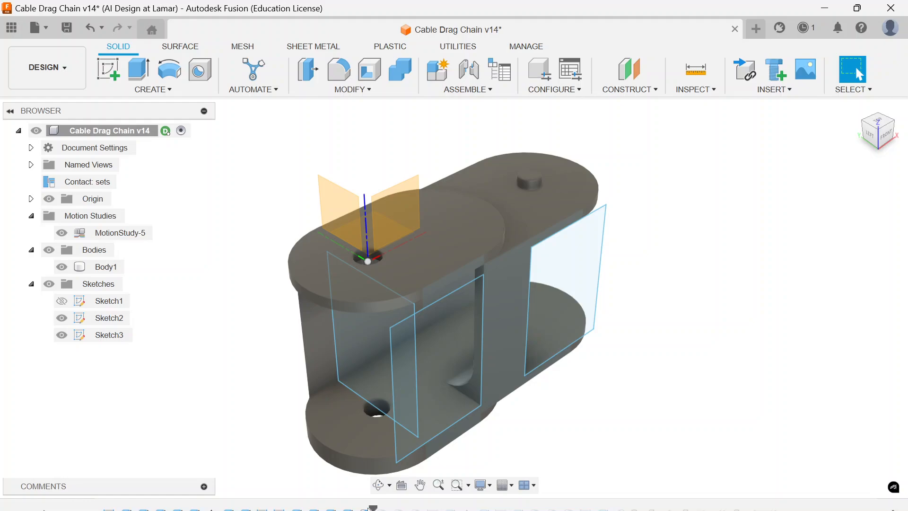
{"action": "mouse_move", "coordinate": [539, 402]}
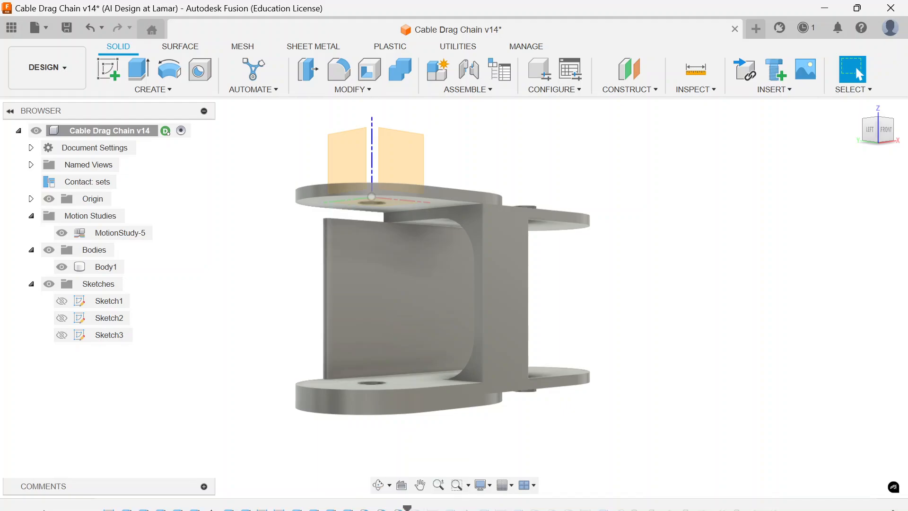
{"action": "left_click", "coordinate": [106, 266]}
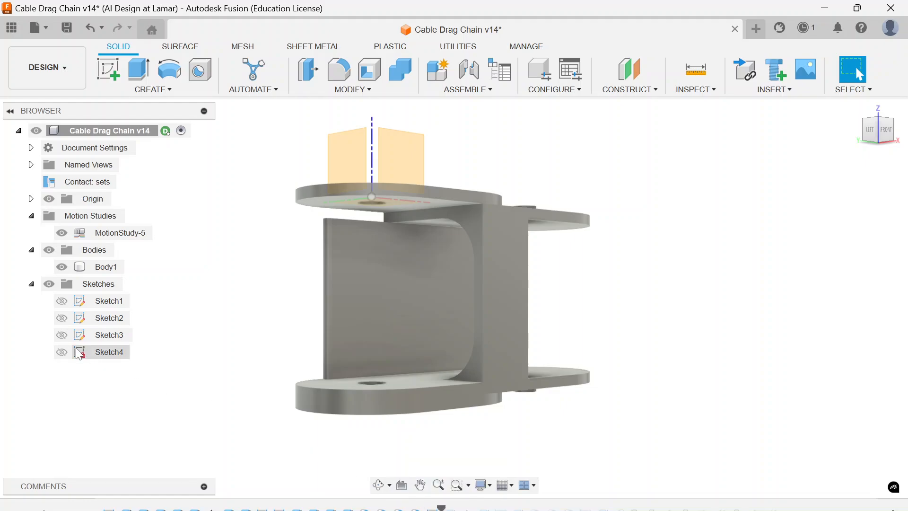
{"action": "left_click", "coordinate": [62, 351]}
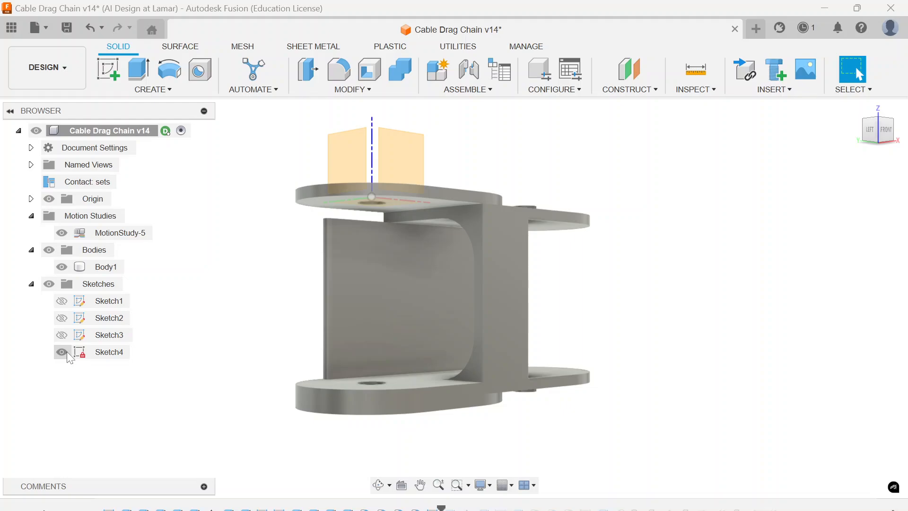
{"action": "left_click", "coordinate": [61, 352]}
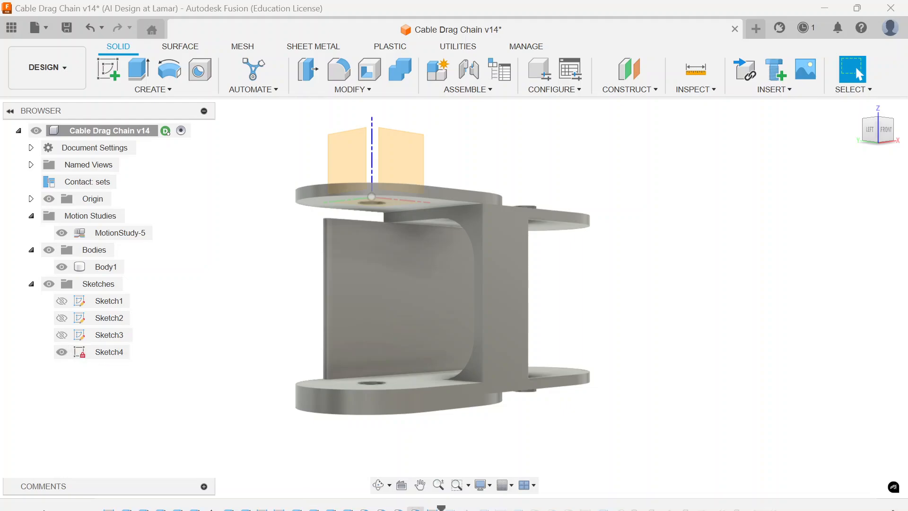
{"action": "mouse_move", "coordinate": [444, 508]}
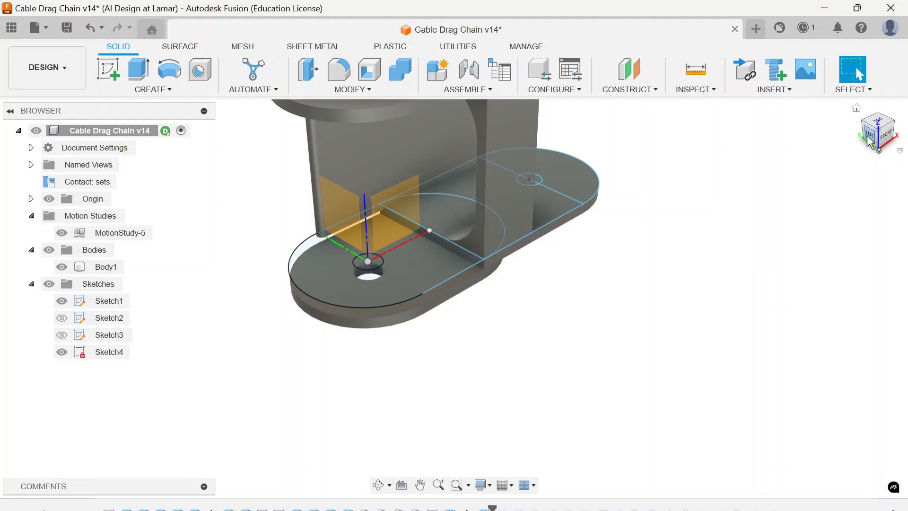
Reorient the view, show Sketch5 on the link and hide the origin planes and axes
{"action": "left_click", "coordinate": [877, 129]}
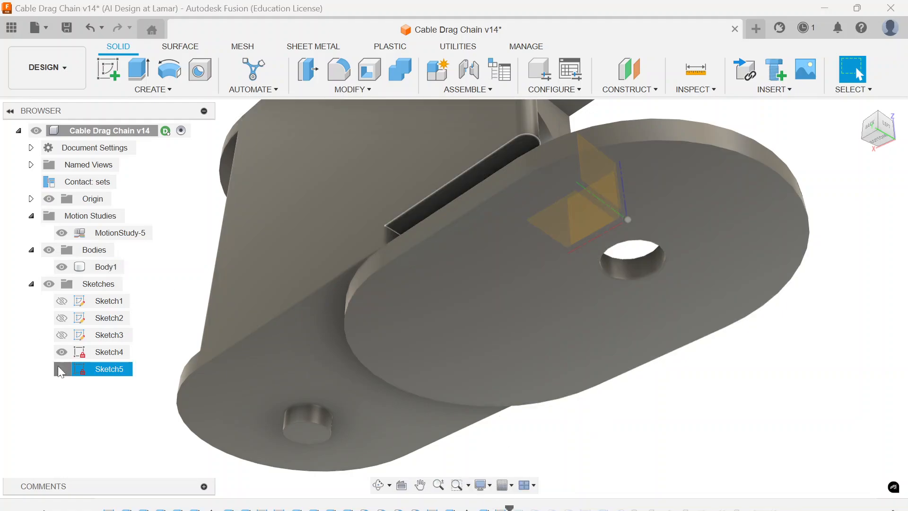
{"action": "left_click", "coordinate": [62, 369]}
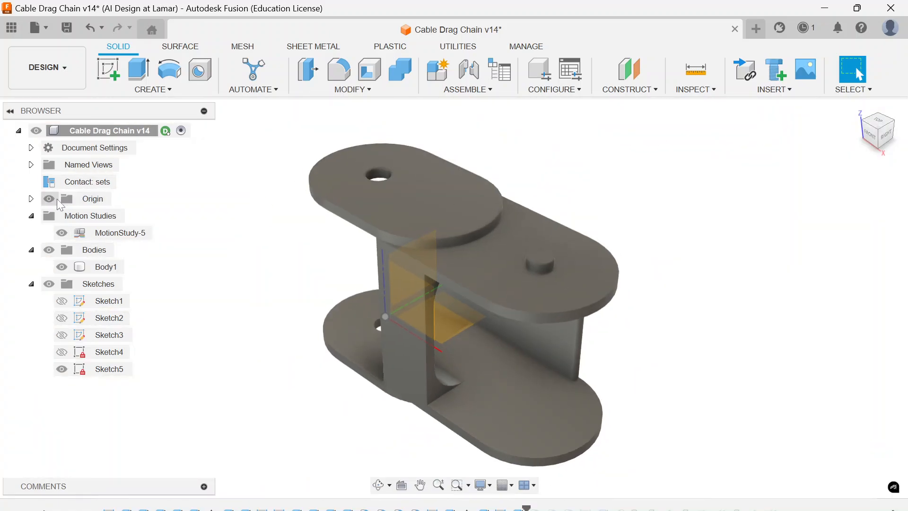
{"action": "left_click", "coordinate": [49, 198]}
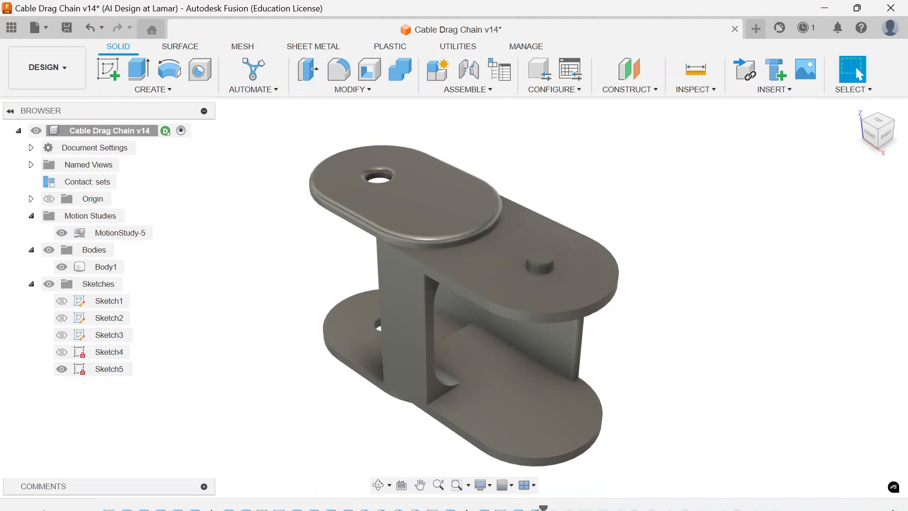
{"action": "mouse_move", "coordinate": [542, 505]}
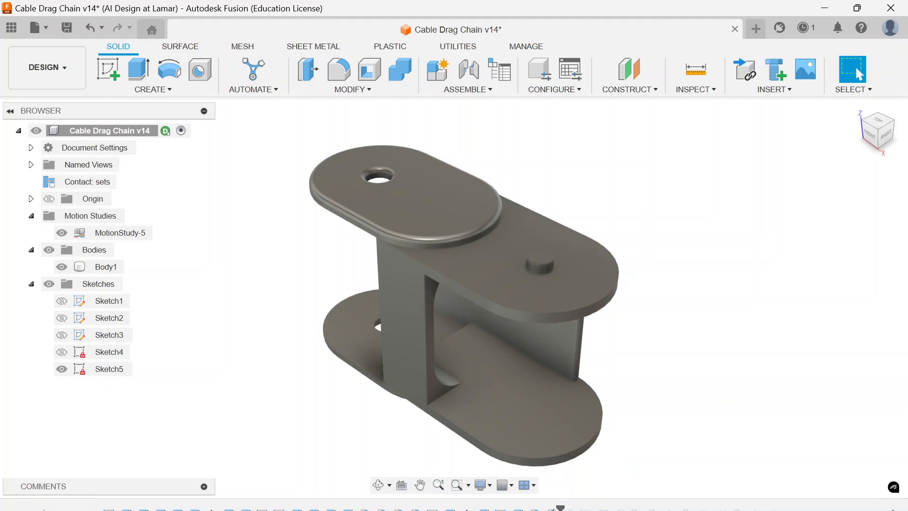
{"action": "mouse_move", "coordinate": [560, 508]}
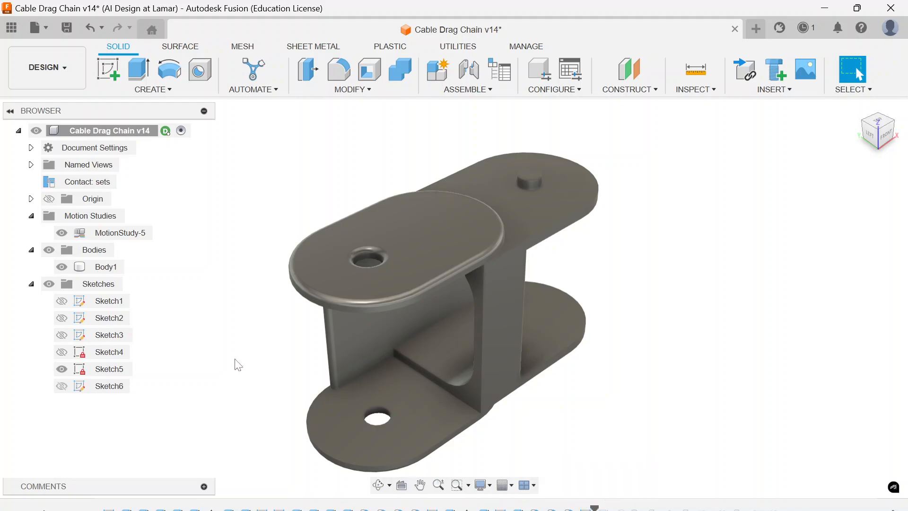
Hide Sketch5 and show Sketch6 outlining the wall region beneath the top plate
{"action": "left_click", "coordinate": [109, 386]}
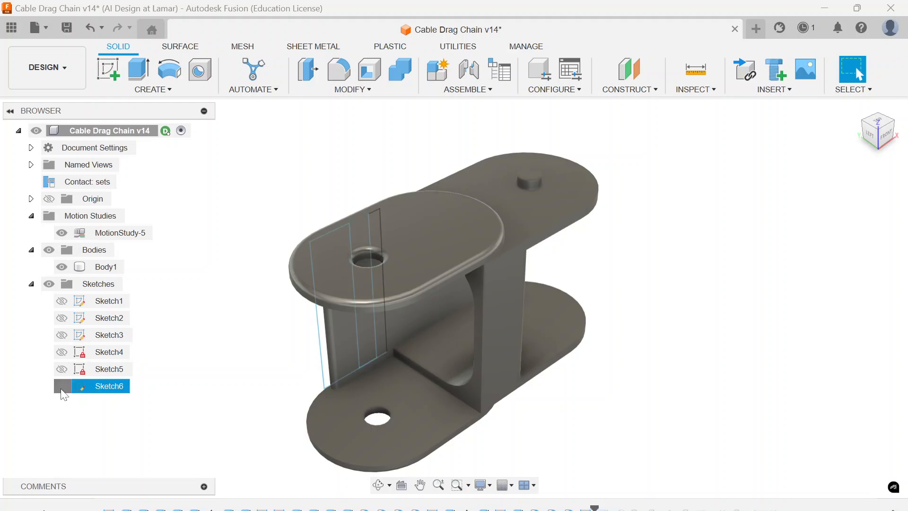
{"action": "left_click", "coordinate": [62, 386]}
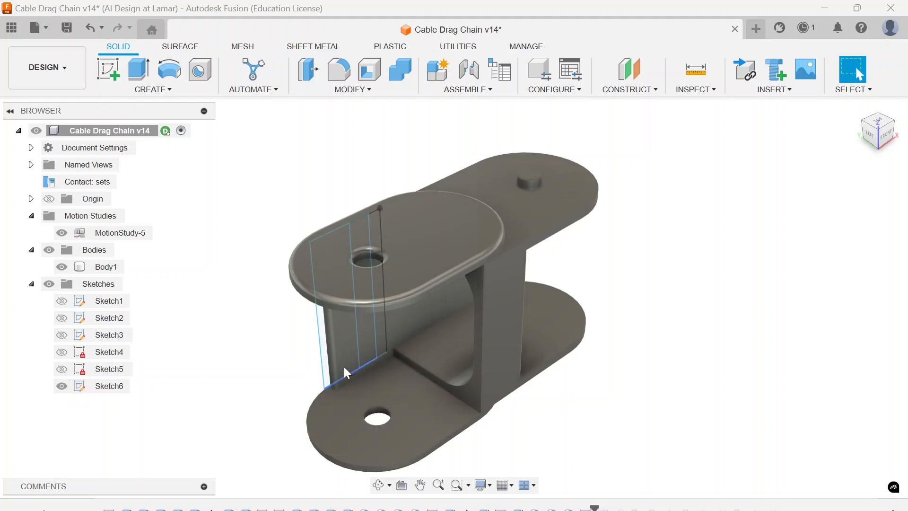
{"action": "mouse_move", "coordinate": [594, 506]}
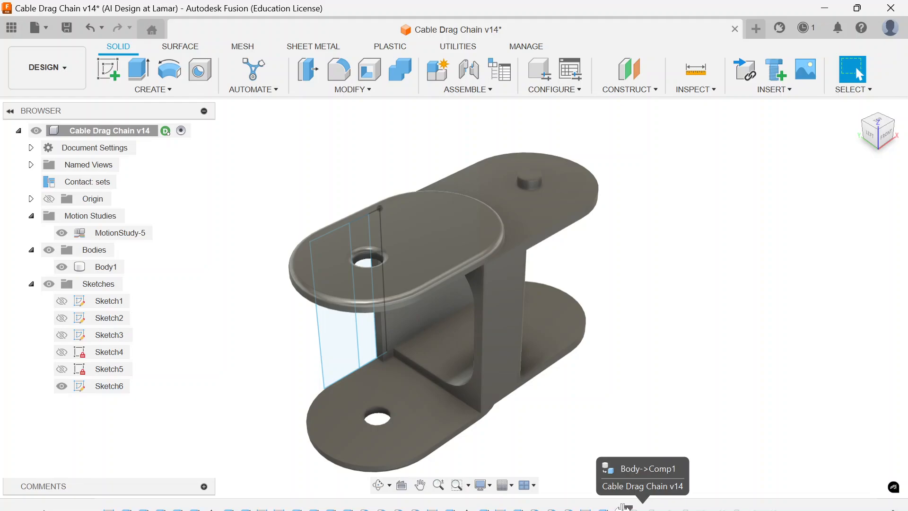
{"action": "mouse_move", "coordinate": [23, 244]}
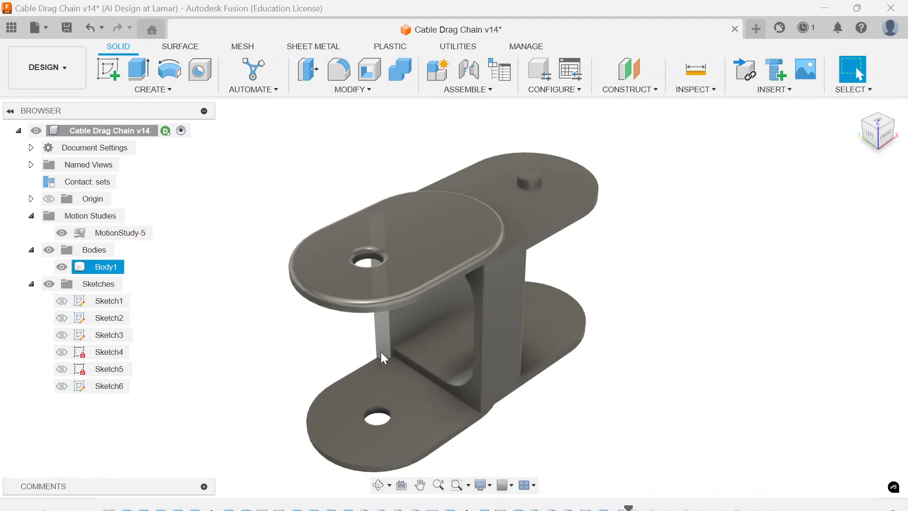
{"action": "mouse_move", "coordinate": [387, 350]}
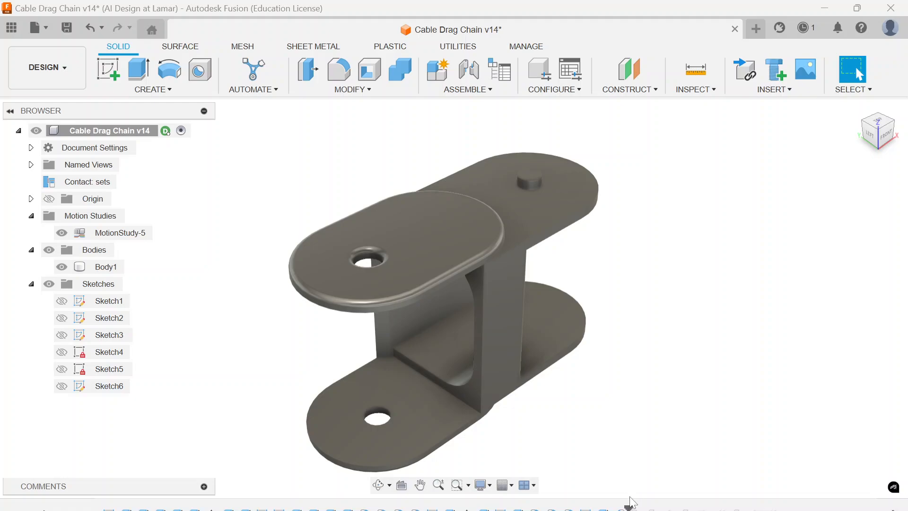
{"action": "mouse_move", "coordinate": [629, 505]}
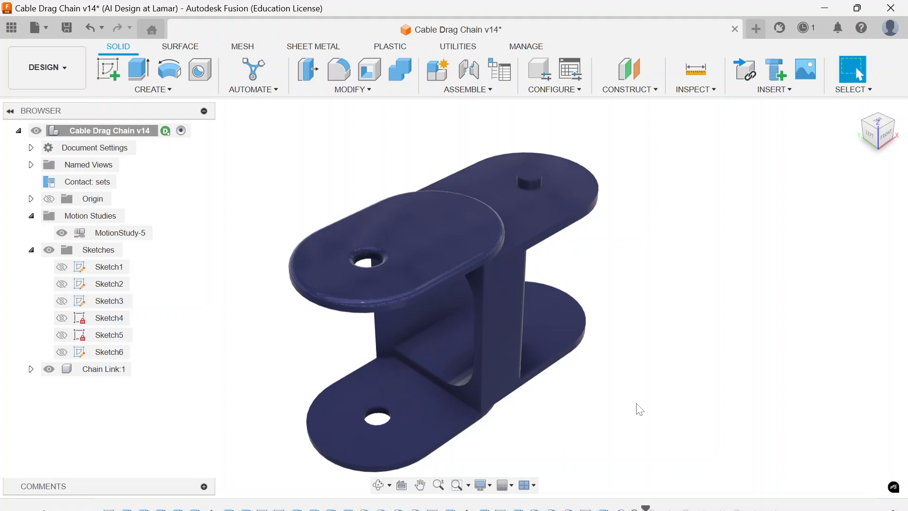
{"action": "mouse_move", "coordinate": [875, 114]}
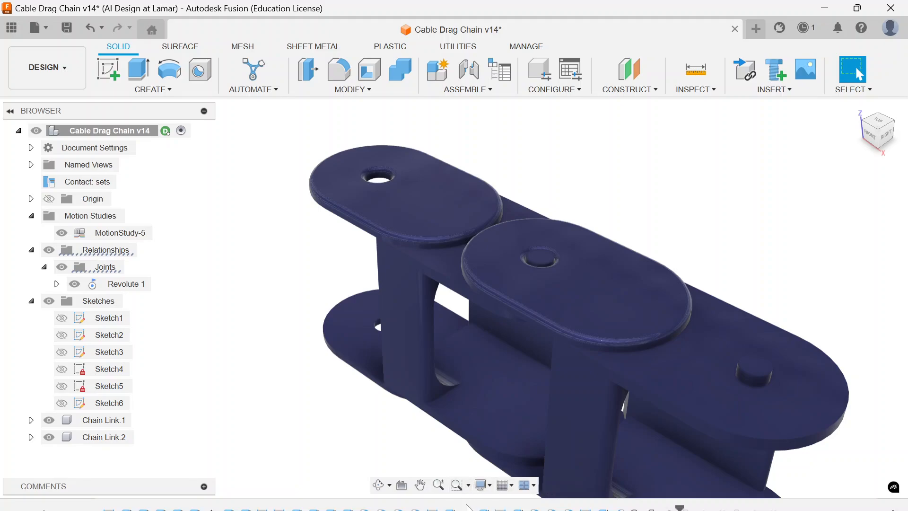
Select the Revolute 1 joint on the blue chain and bring up its options
{"action": "left_click", "coordinate": [479, 485]}
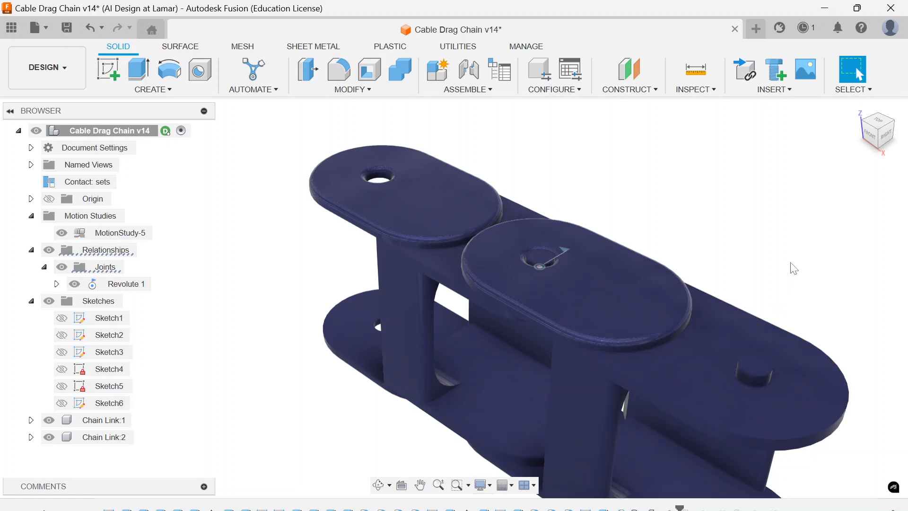
{"action": "left_click", "coordinate": [125, 284]}
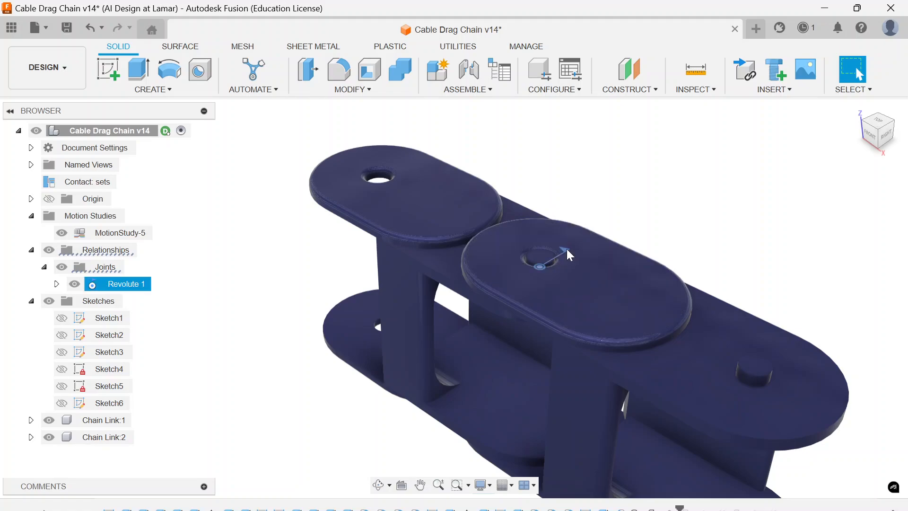
{"action": "right_click", "coordinate": [565, 255]}
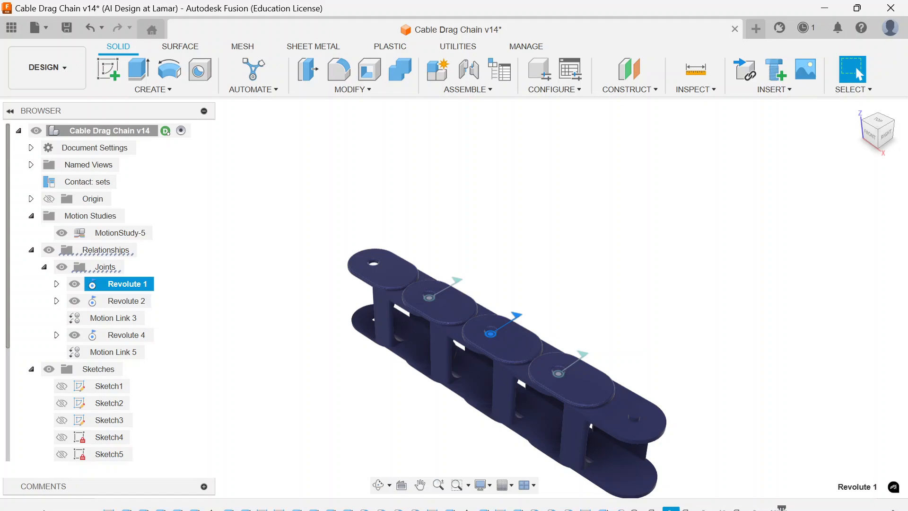
{"action": "mouse_move", "coordinate": [703, 359]}
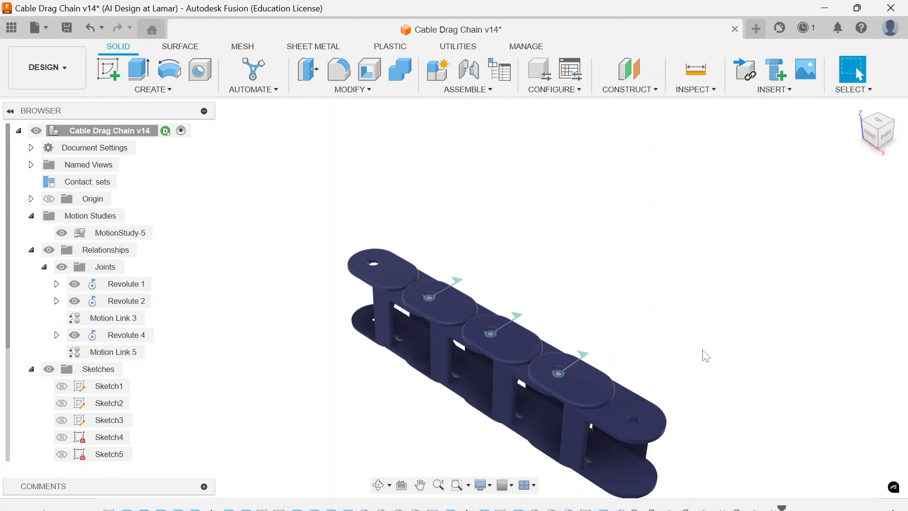
{"action": "mouse_move", "coordinate": [272, 241]}
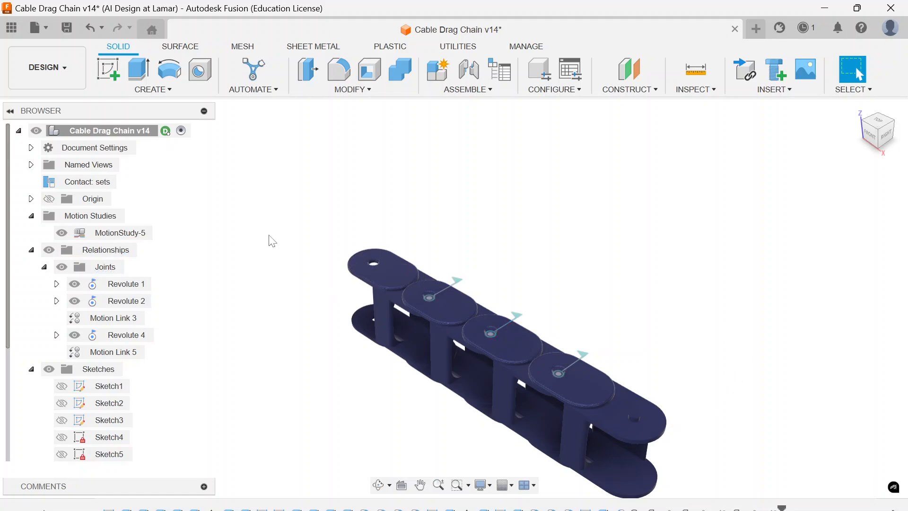
{"action": "mouse_move", "coordinate": [194, 208]}
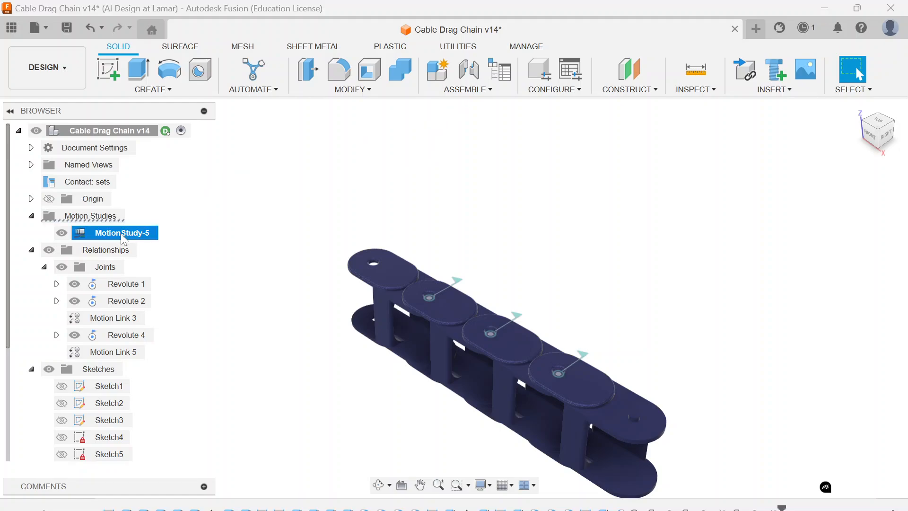
Set MotionStudy-5 to back-and-forth playback, play the chain flexing and confirm
{"action": "double_click", "coordinate": [114, 233]}
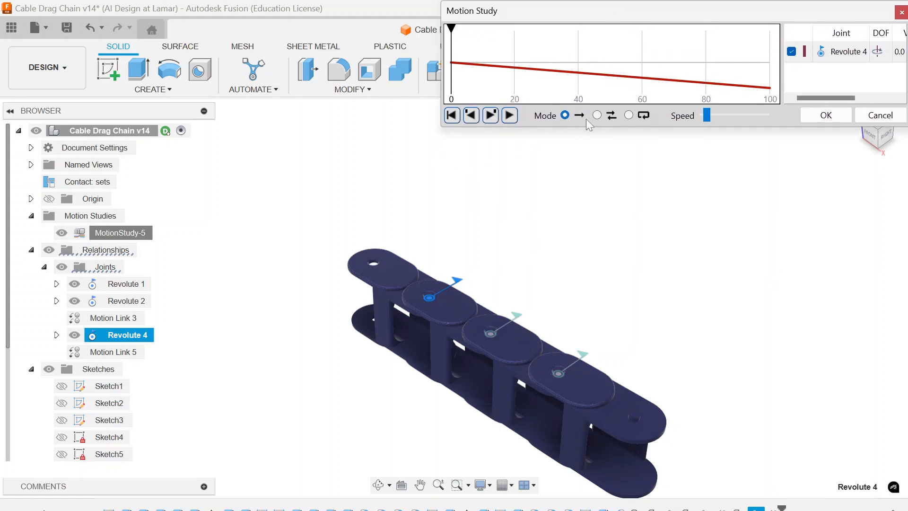
{"action": "left_click", "coordinate": [597, 115]}
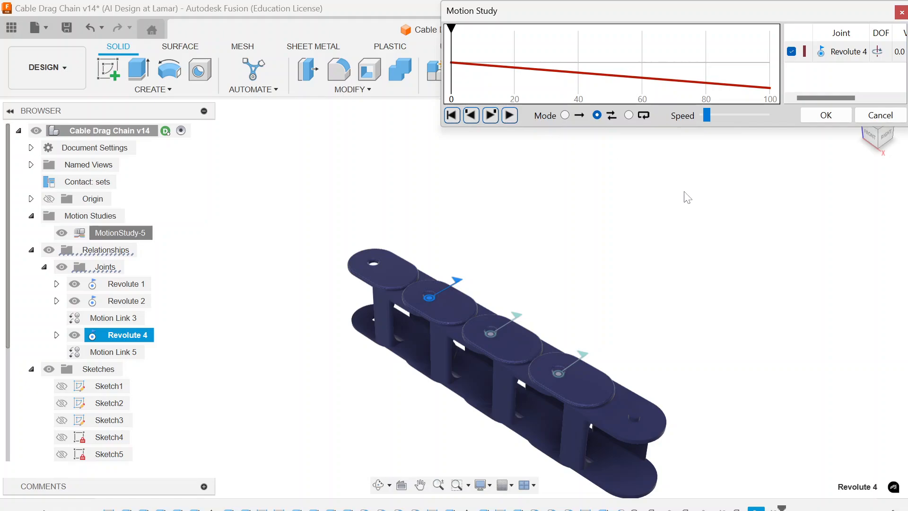
{"action": "mouse_move", "coordinate": [525, 87]}
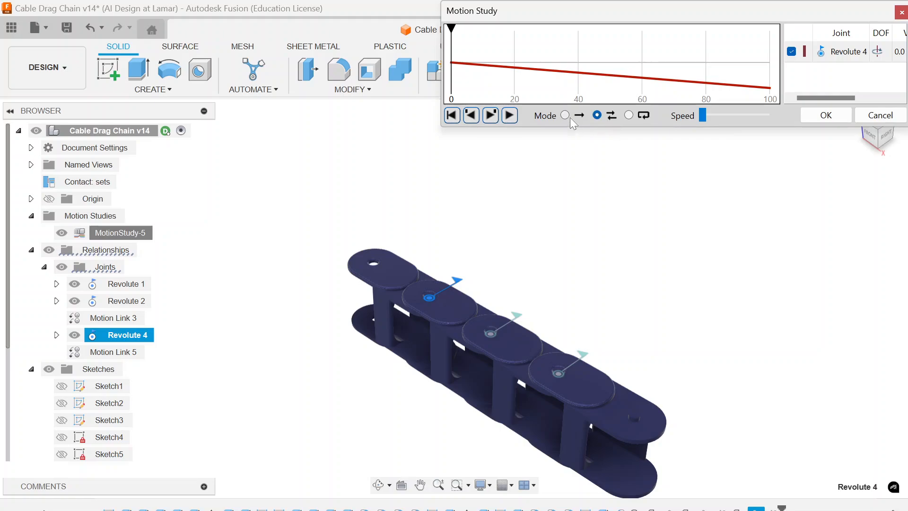
{"action": "mouse_move", "coordinate": [629, 114]}
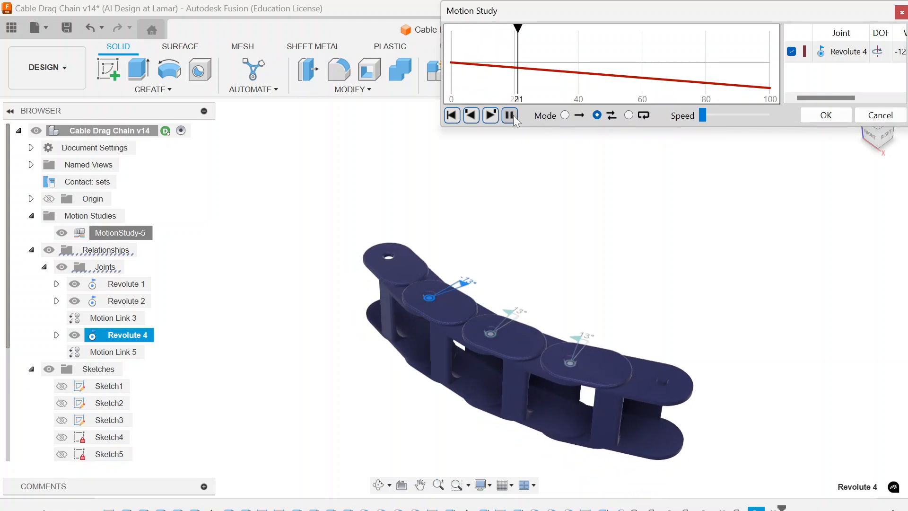
{"action": "left_click", "coordinate": [491, 115]}
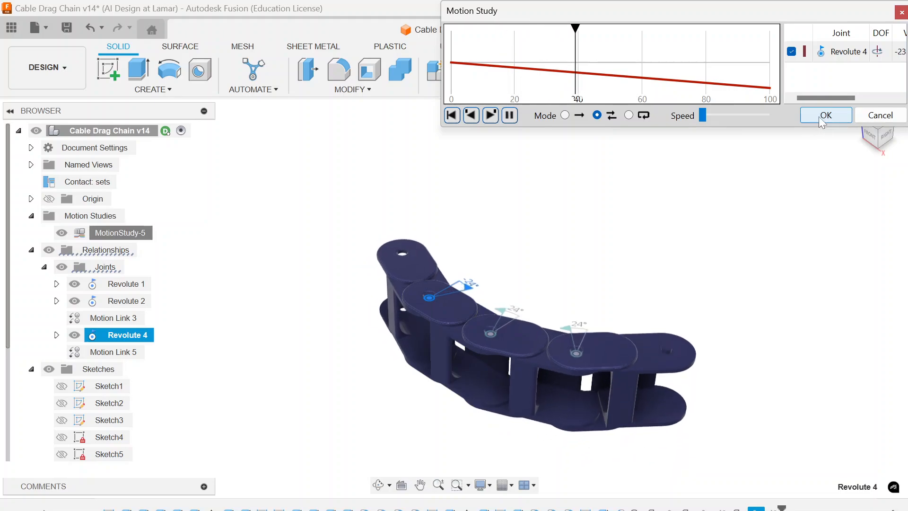
{"action": "left_click", "coordinate": [826, 115]}
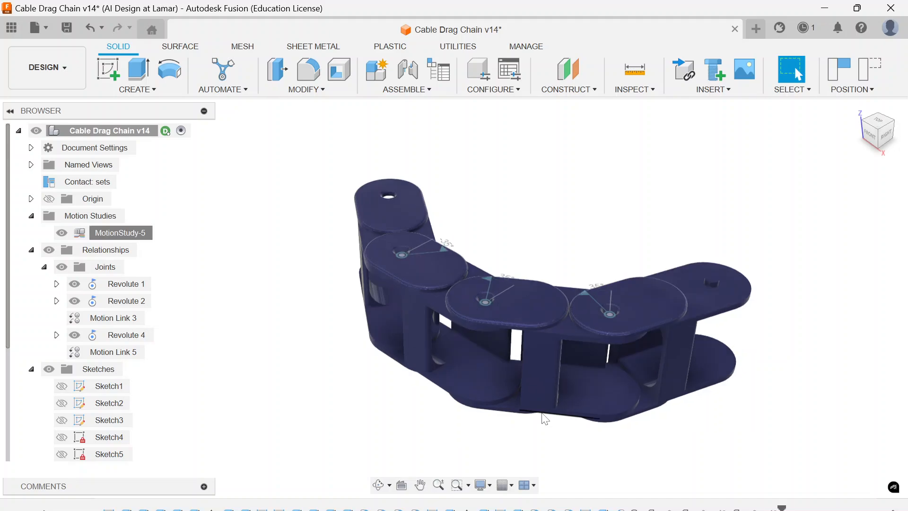
{"action": "mouse_move", "coordinate": [551, 436]}
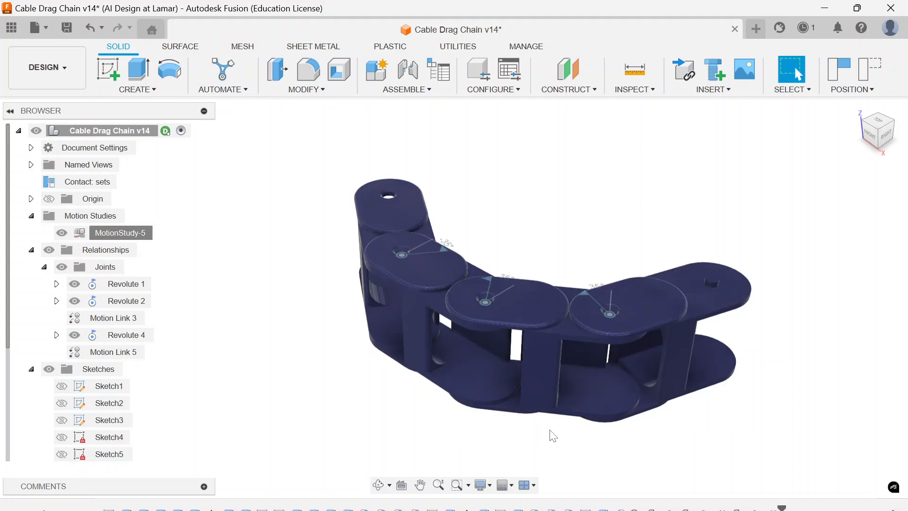